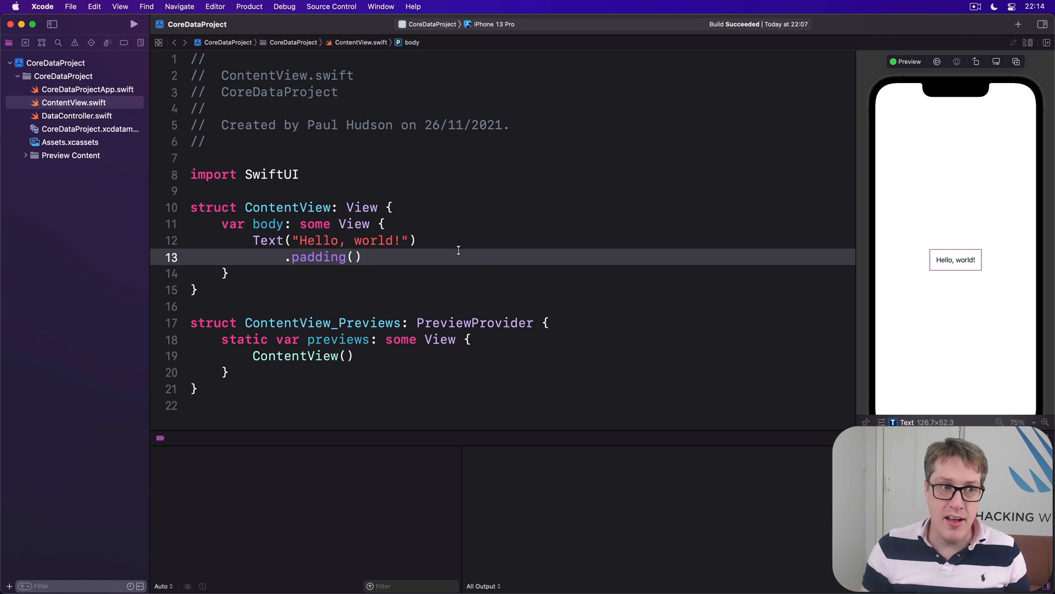
Create a new entity in the Core Data model and rename it Wizard.
left_click(92, 128)
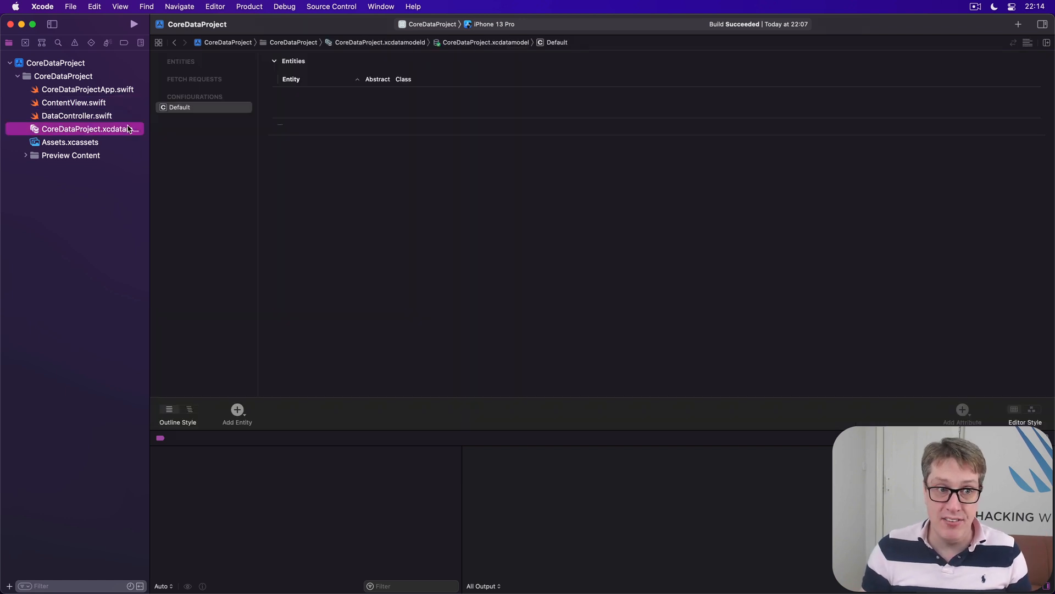
left_click(237, 409)
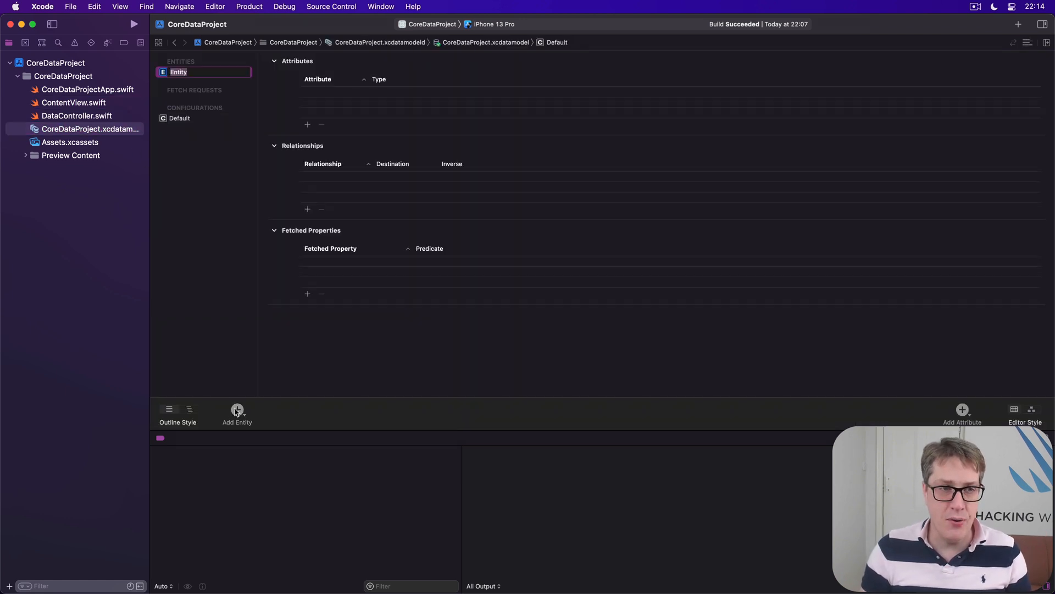
left_click(238, 409)
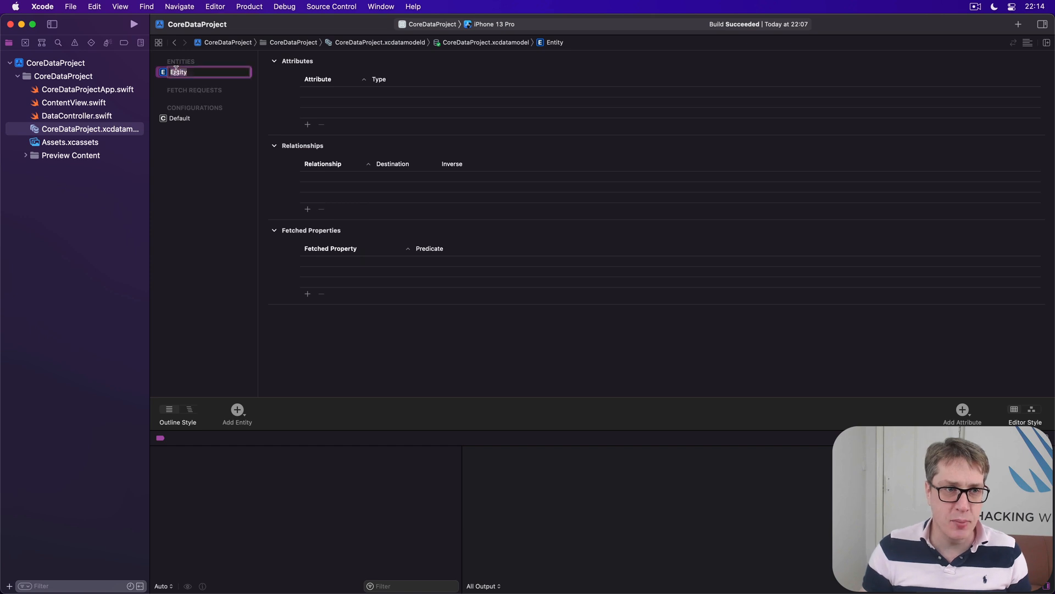
type("Wizard")
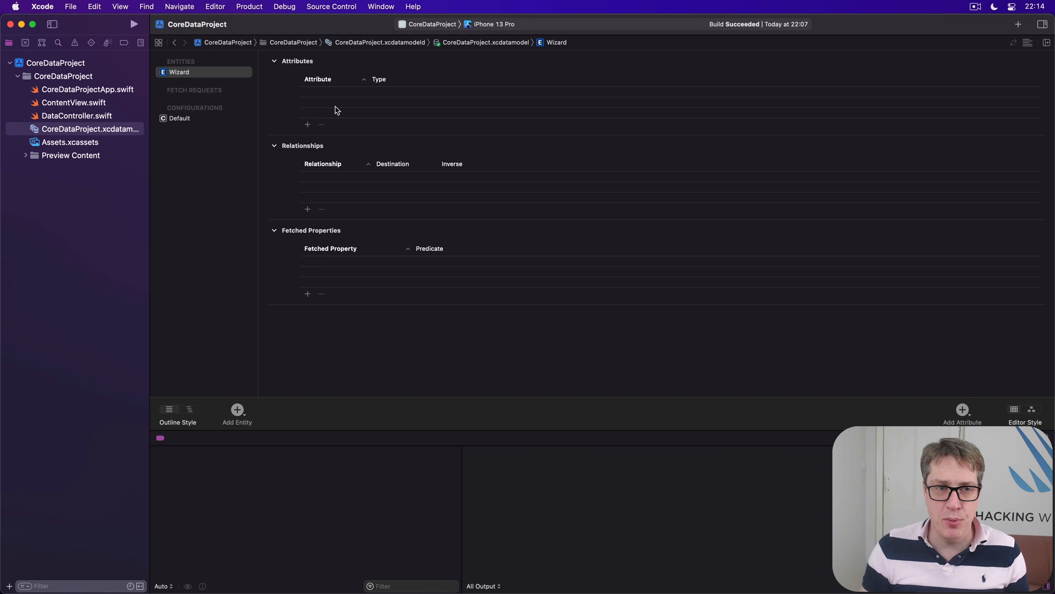
Add an attribute called name to Wizard and set its type to String.
type("name")
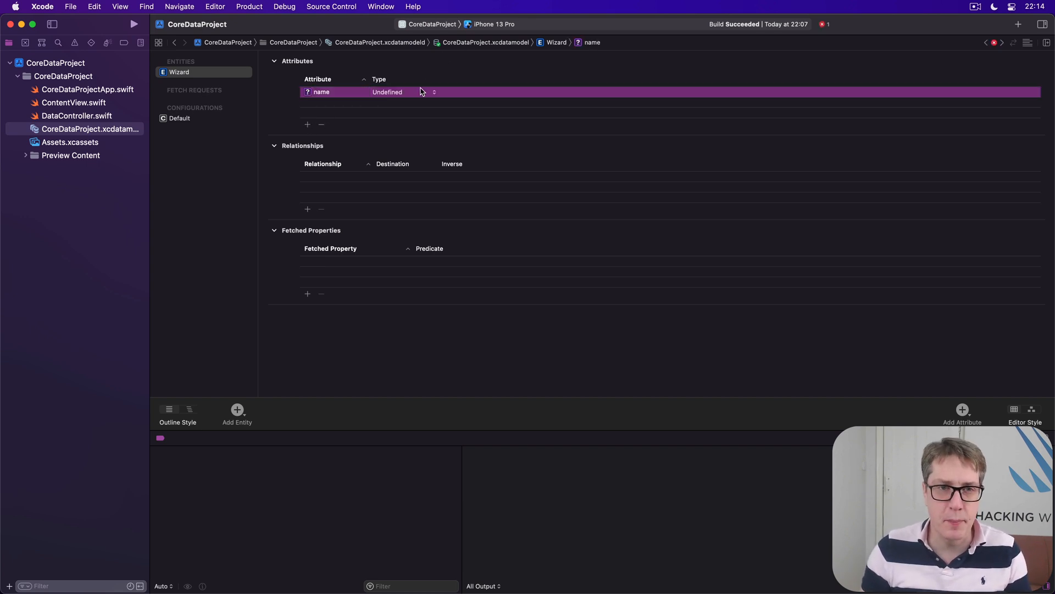
left_click(400, 92)
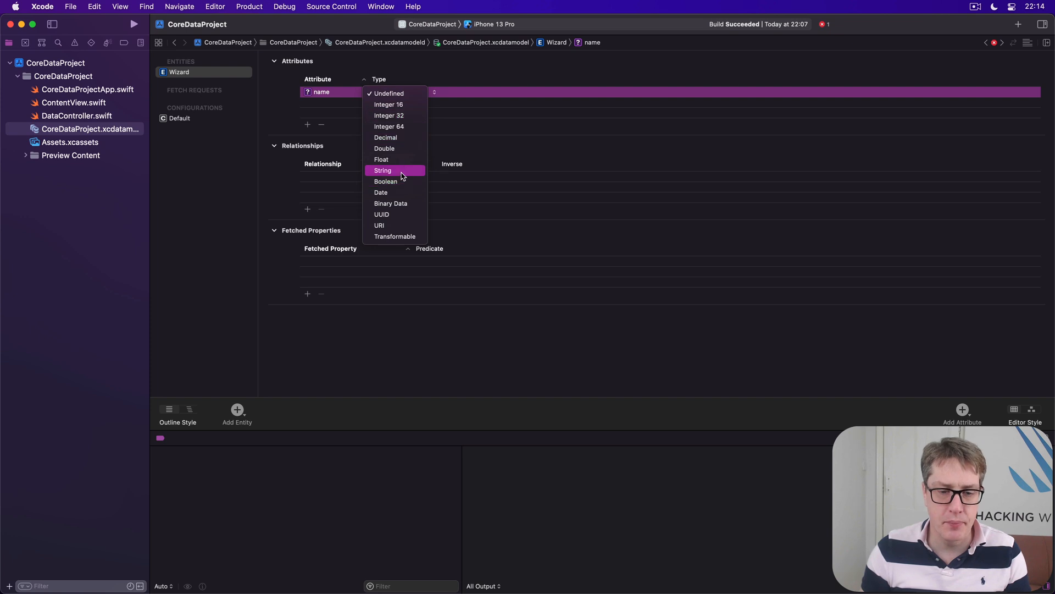
left_click(382, 169)
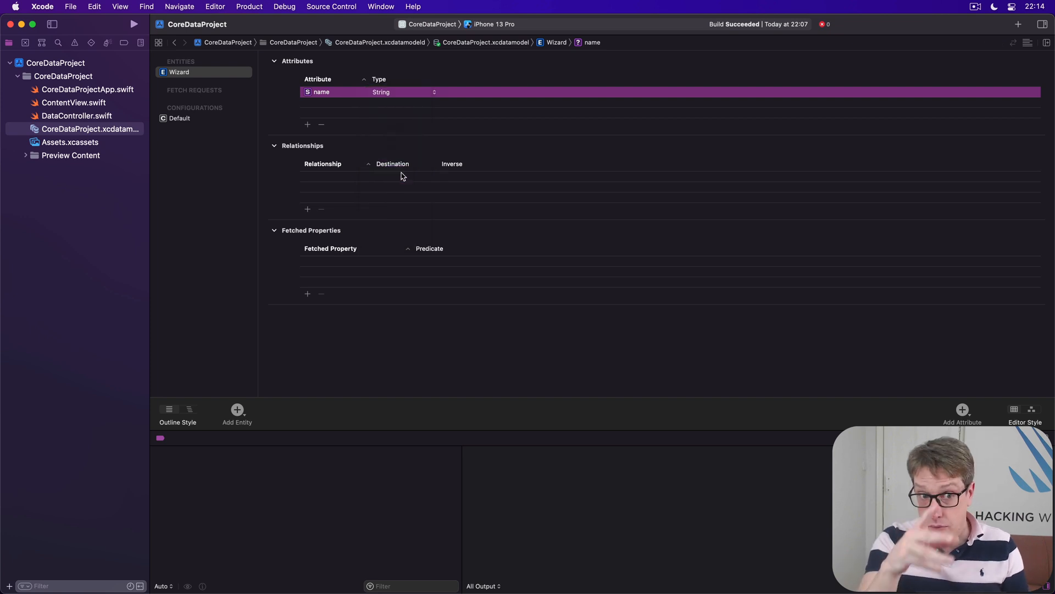
left_click(179, 72)
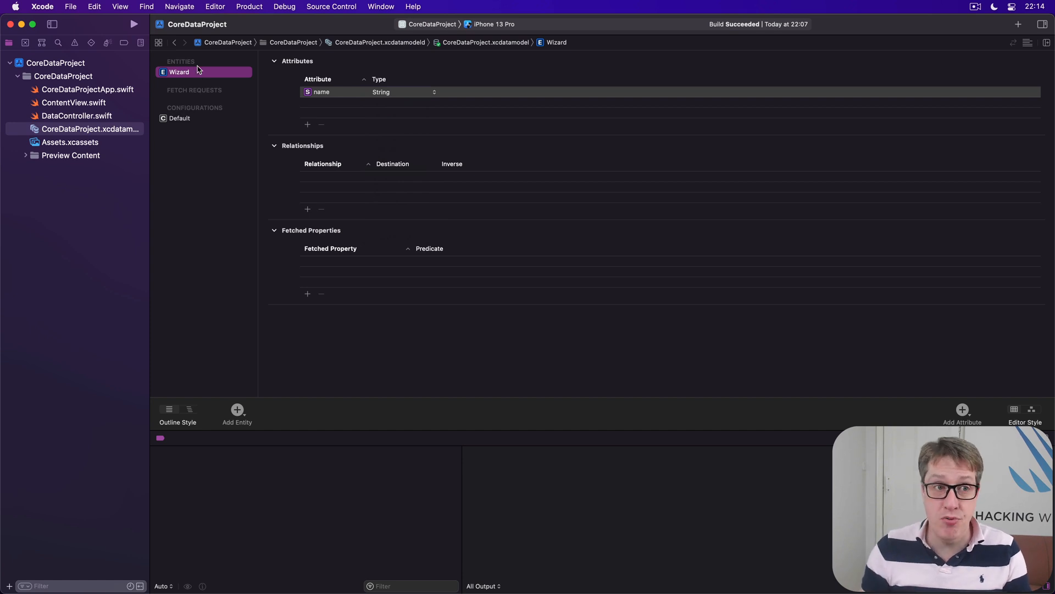
Show the Data Model inspector and set the Wizard entity's Constraints field to 'name'.
left_click(120, 7)
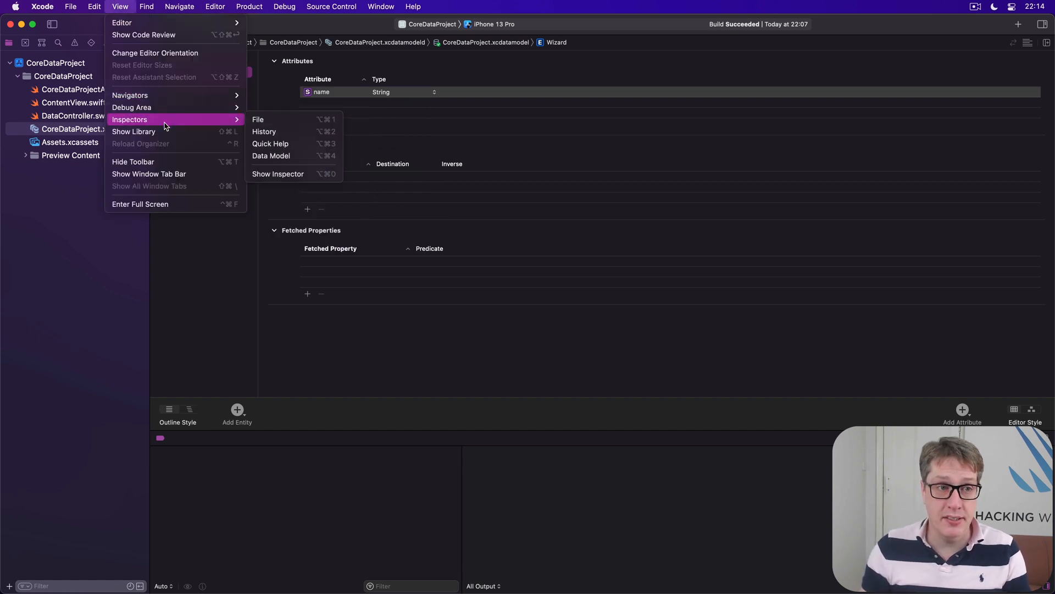
left_click(277, 174)
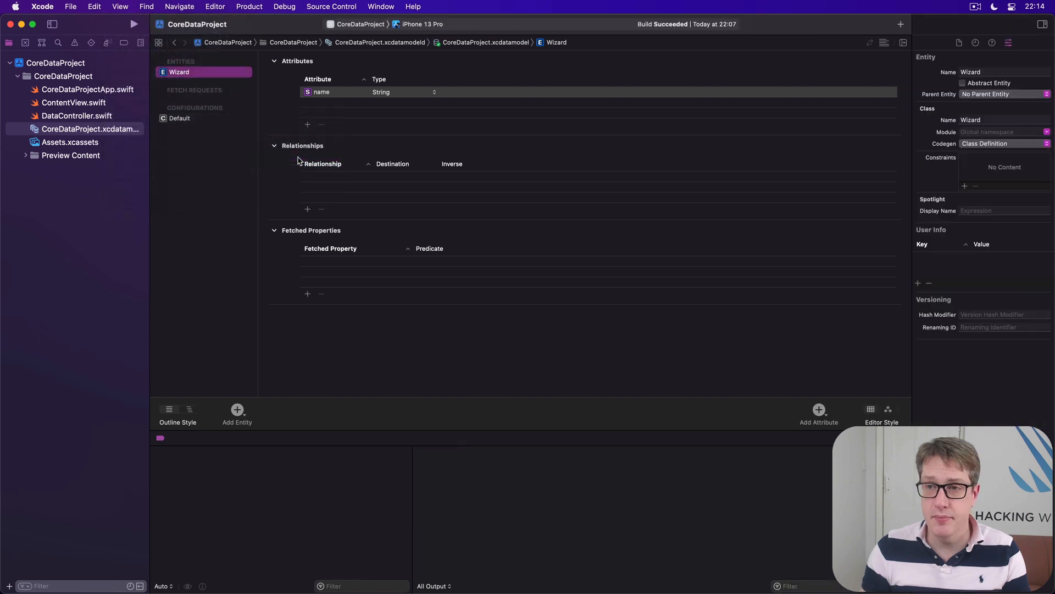
mouse_move(947, 188)
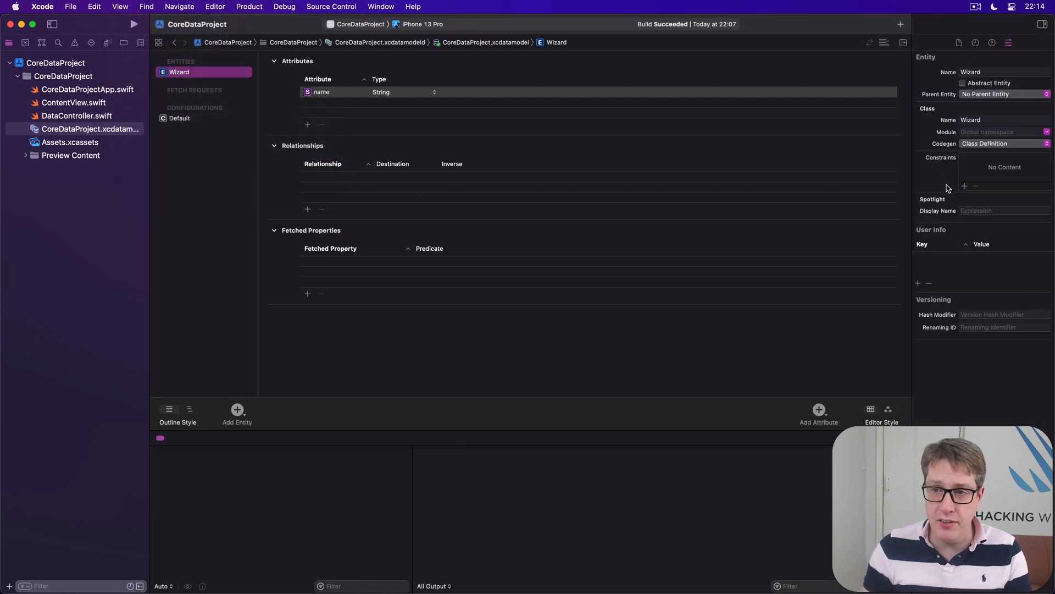
mouse_move(932, 162)
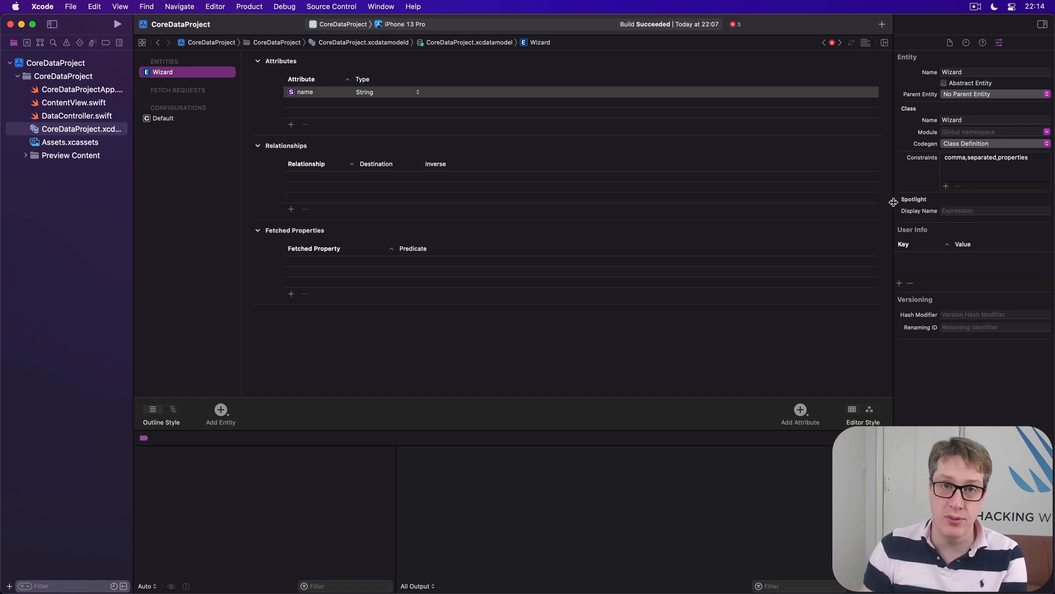
mouse_move(999, 166)
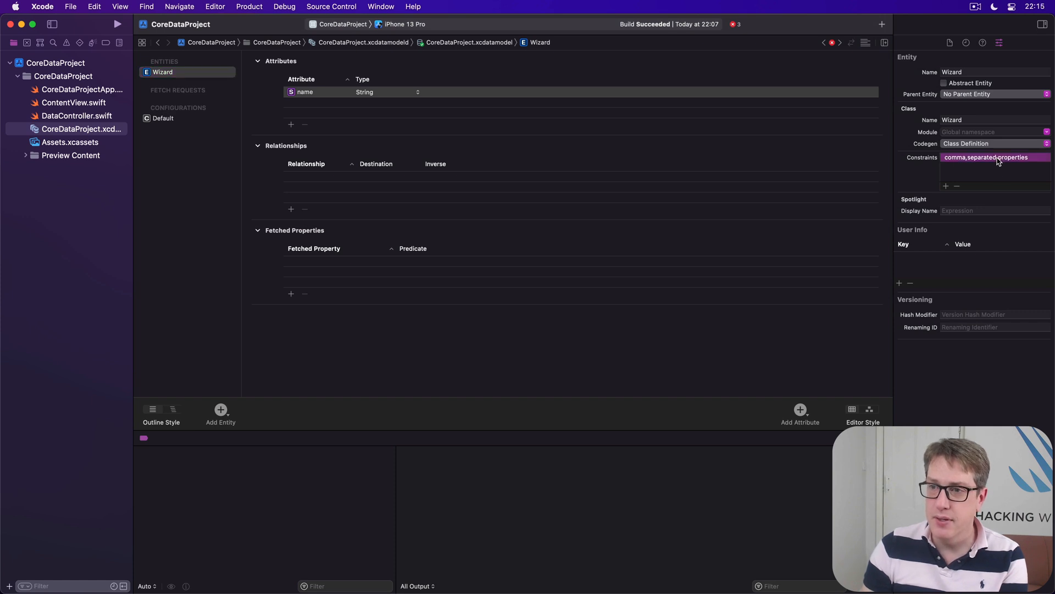
left_click(995, 158)
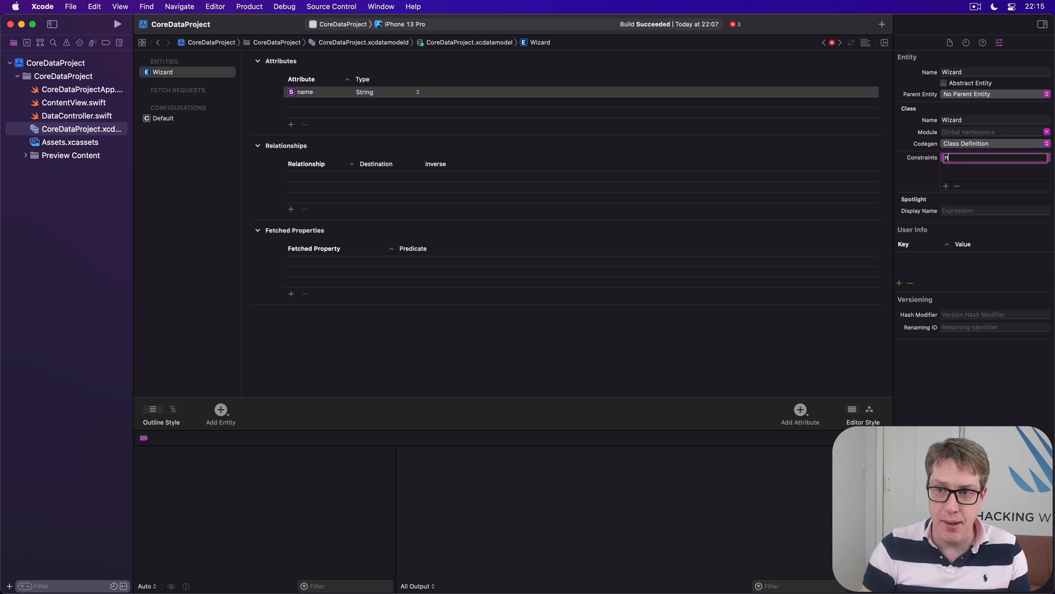
type("ame")
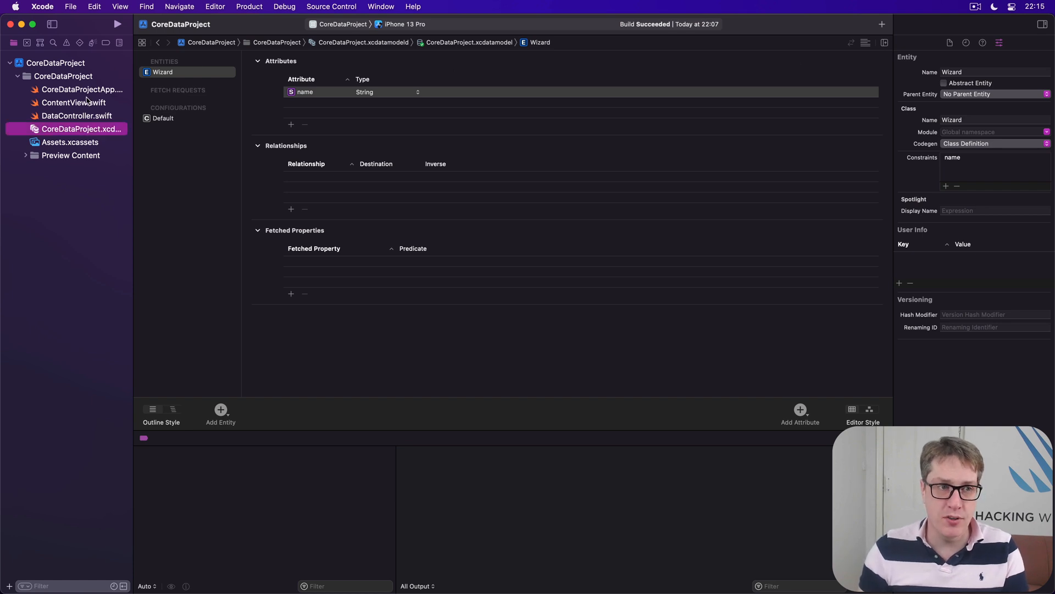
left_click(73, 102)
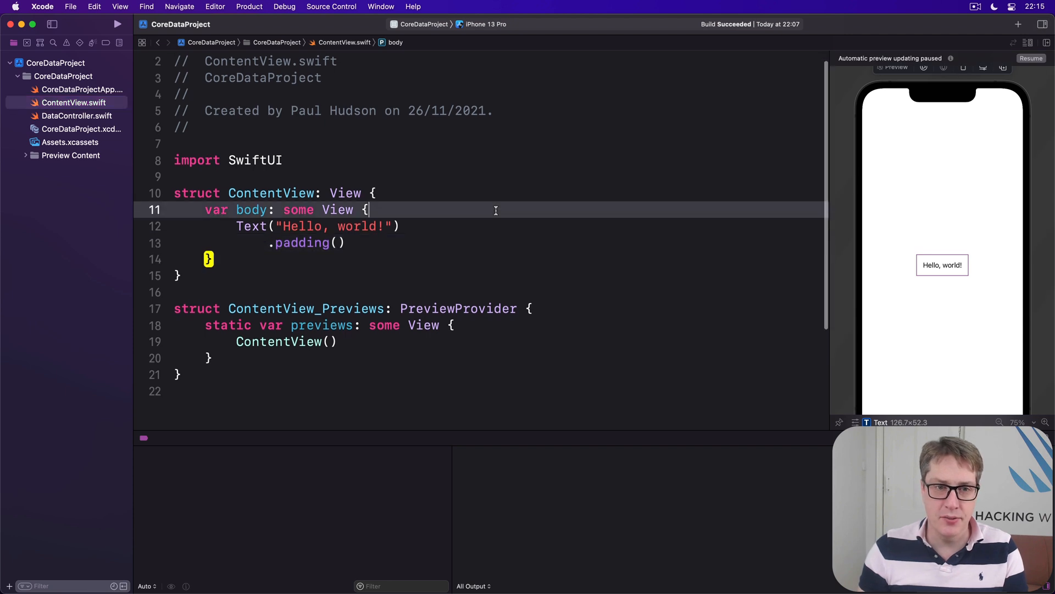
key("enter")
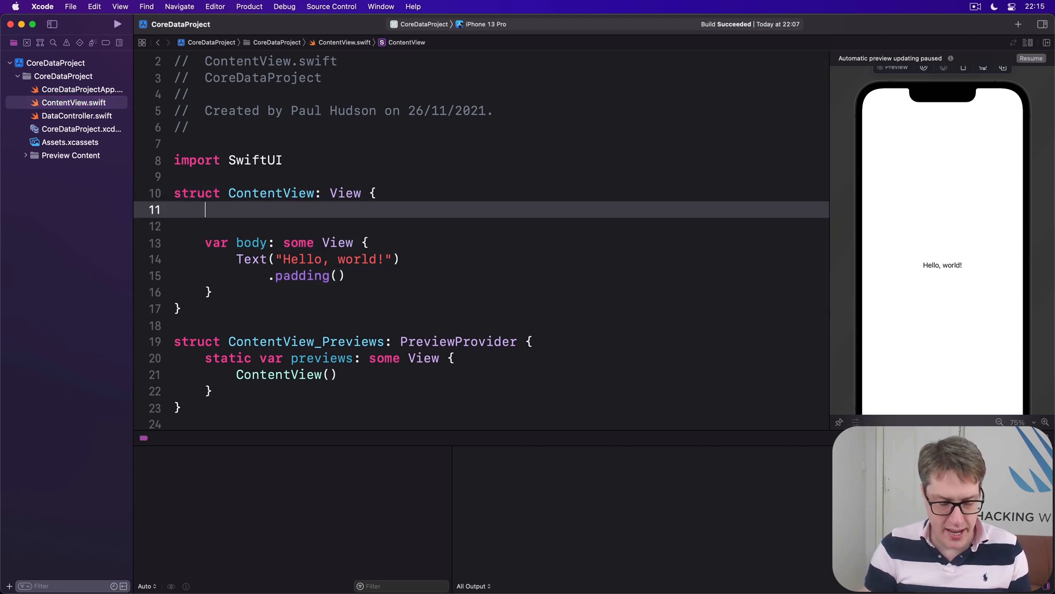
type("@Enviroment(")
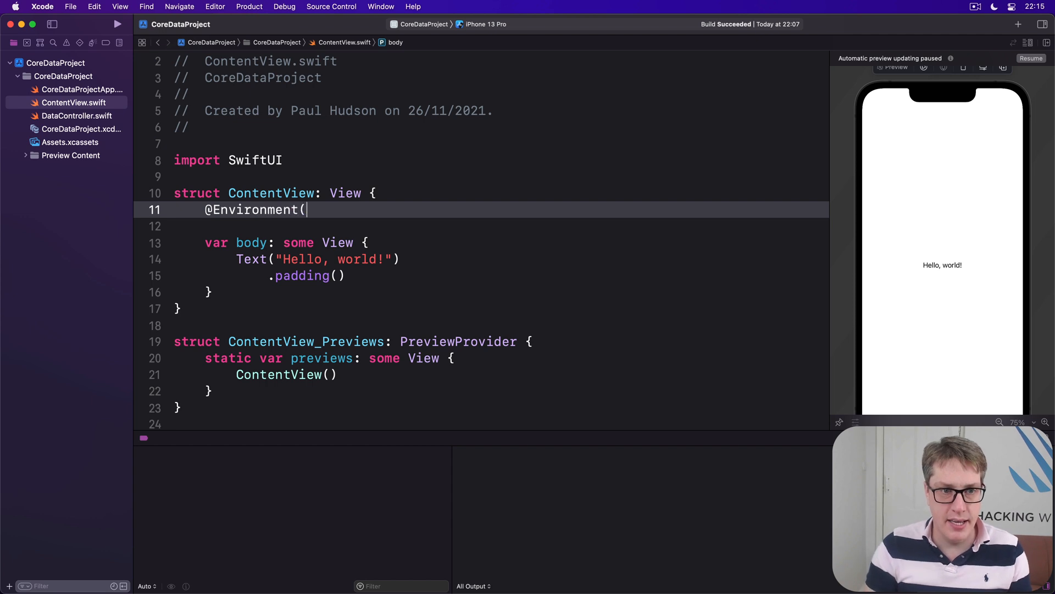
type("\\.managedObjectContext)")
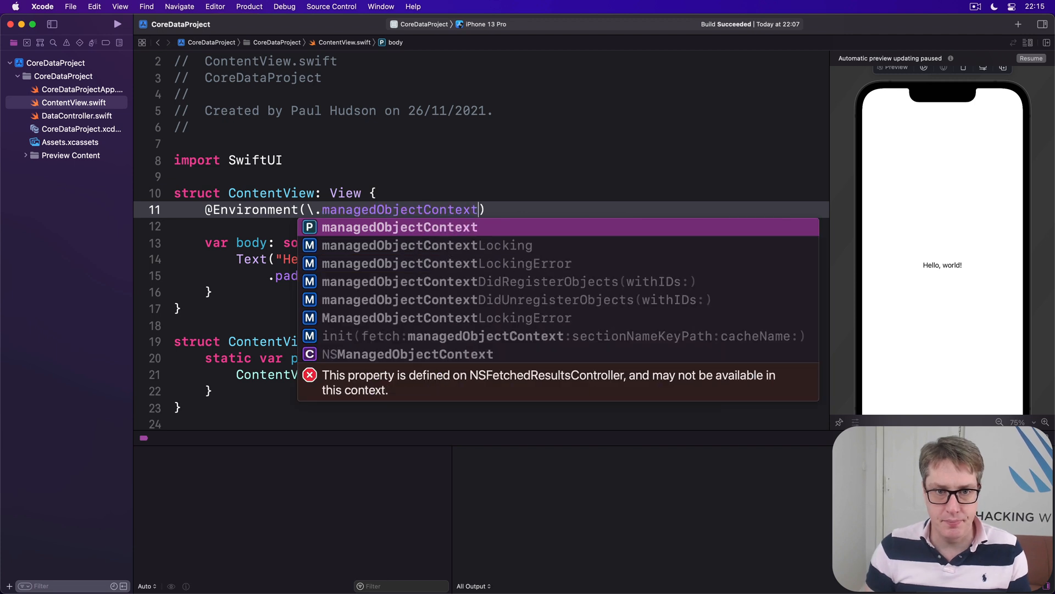
type("var moc")
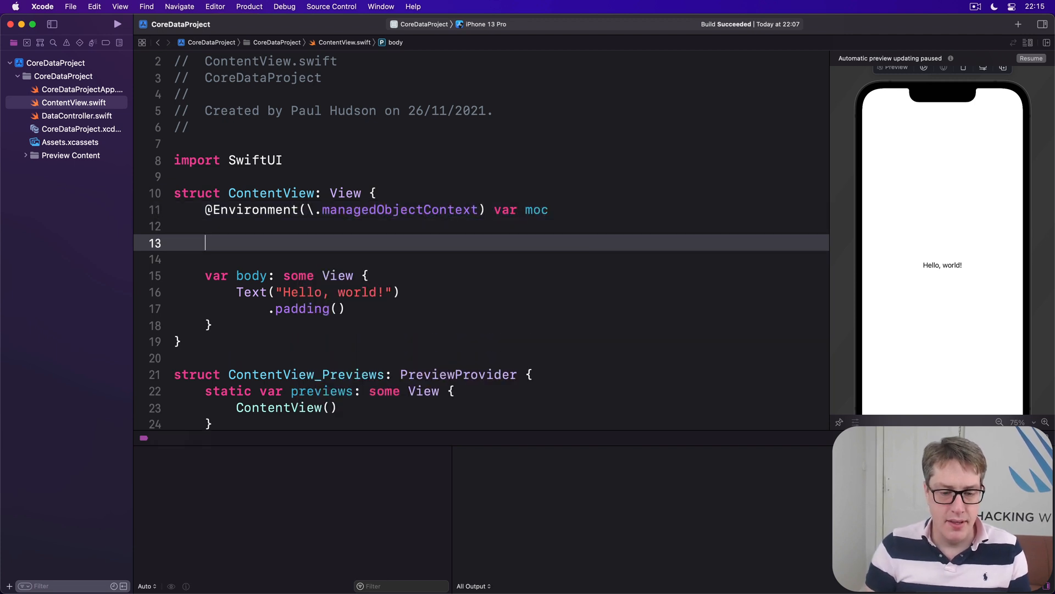
type("@FetchRequest(sortDescriptors: , predicate: NSPredicate?, animation: Animation?")
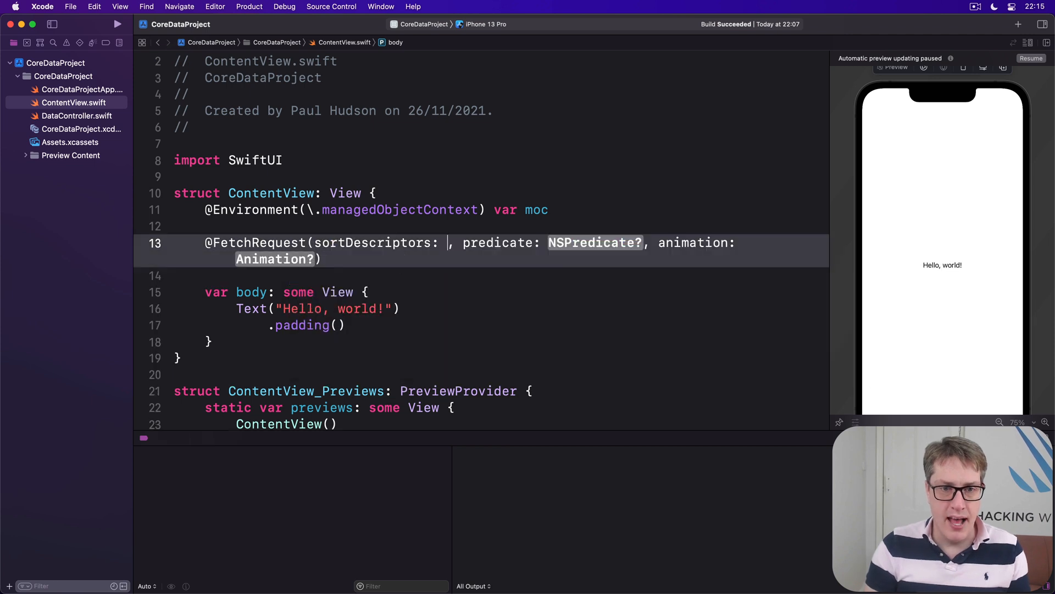
type("[]")
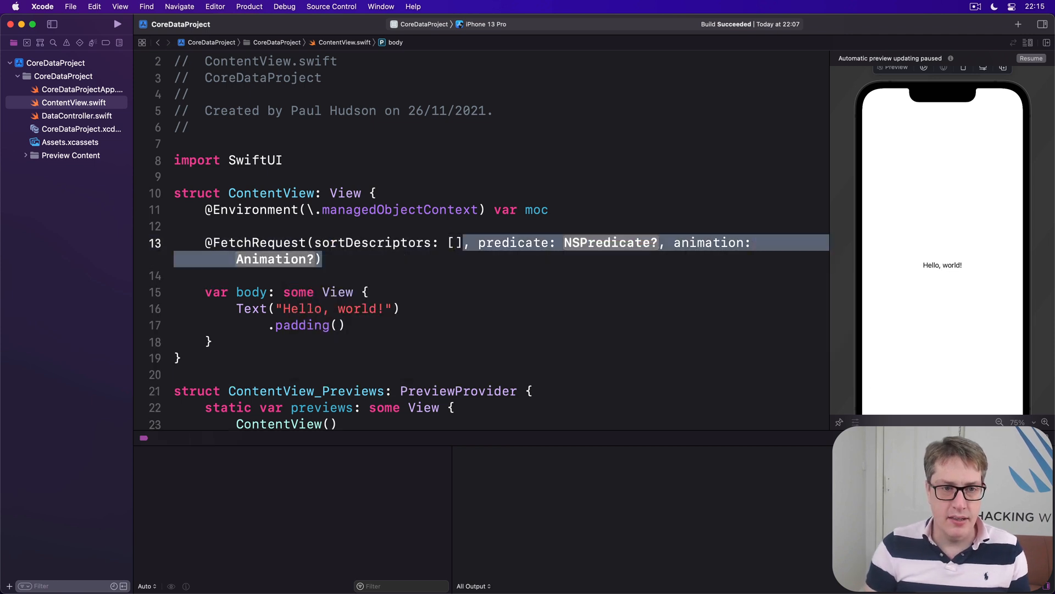
type("var wizard")
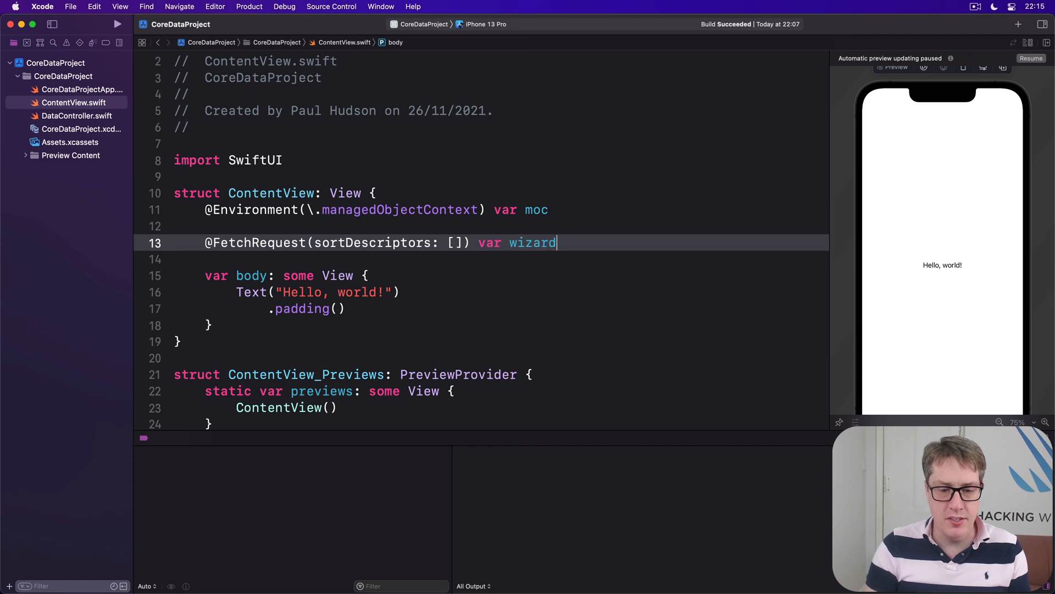
type("s: FetchedResults")
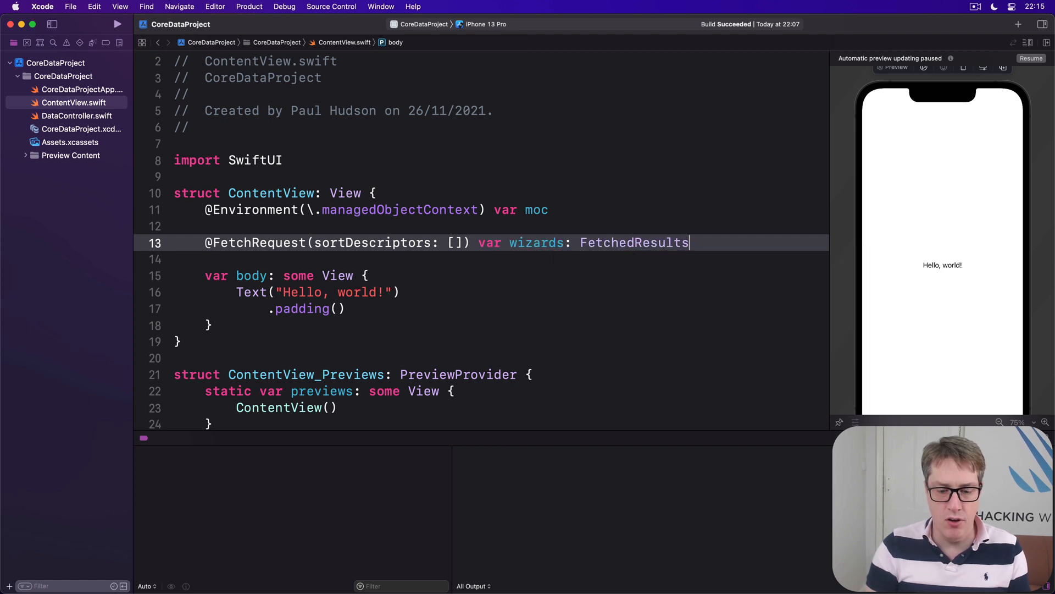
type("<Wizard>")
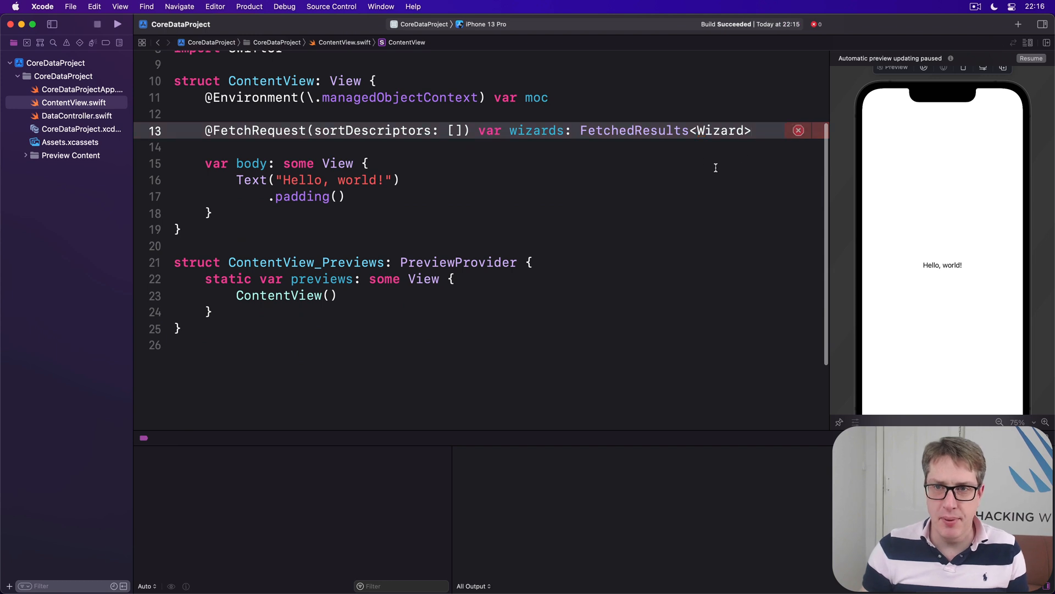
Replace the placeholder with a List of wizards showing Text(wizard.name ?? "Unknown").
left_click_drag(236, 179, 346, 196)
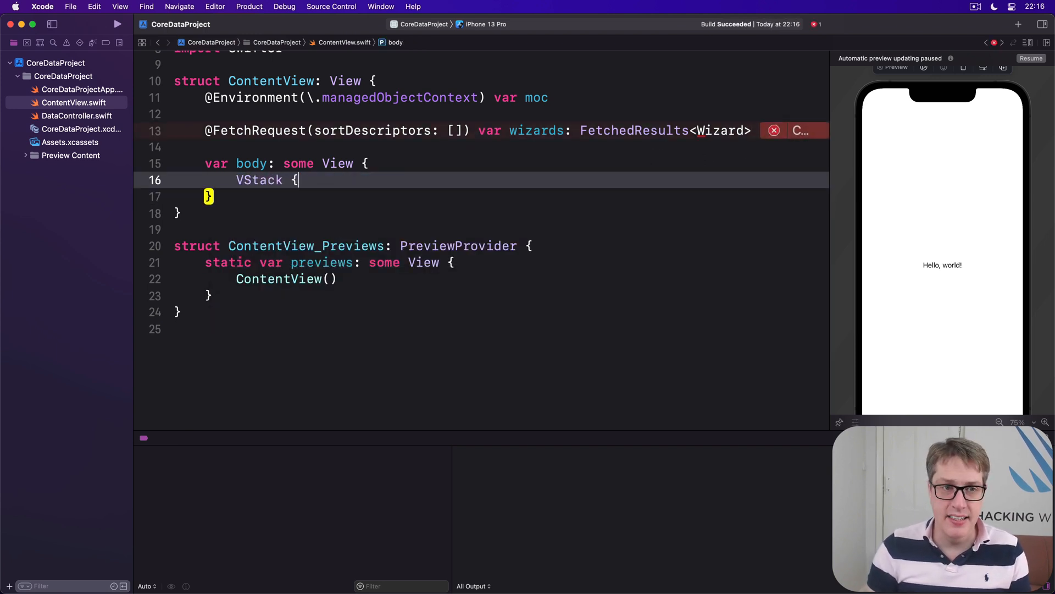
type("List(w")
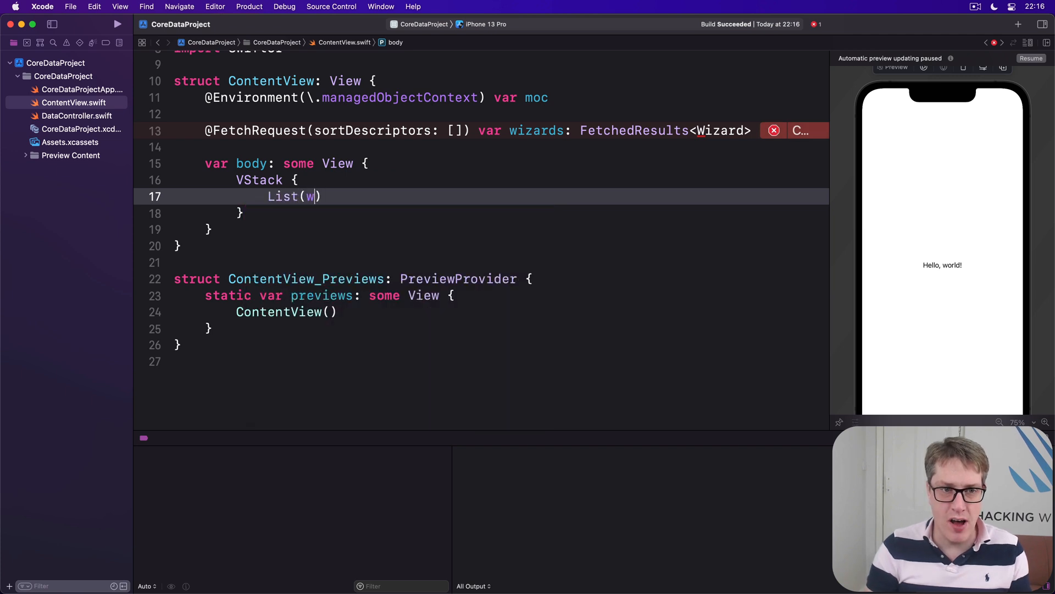
type("izards, id: \\")
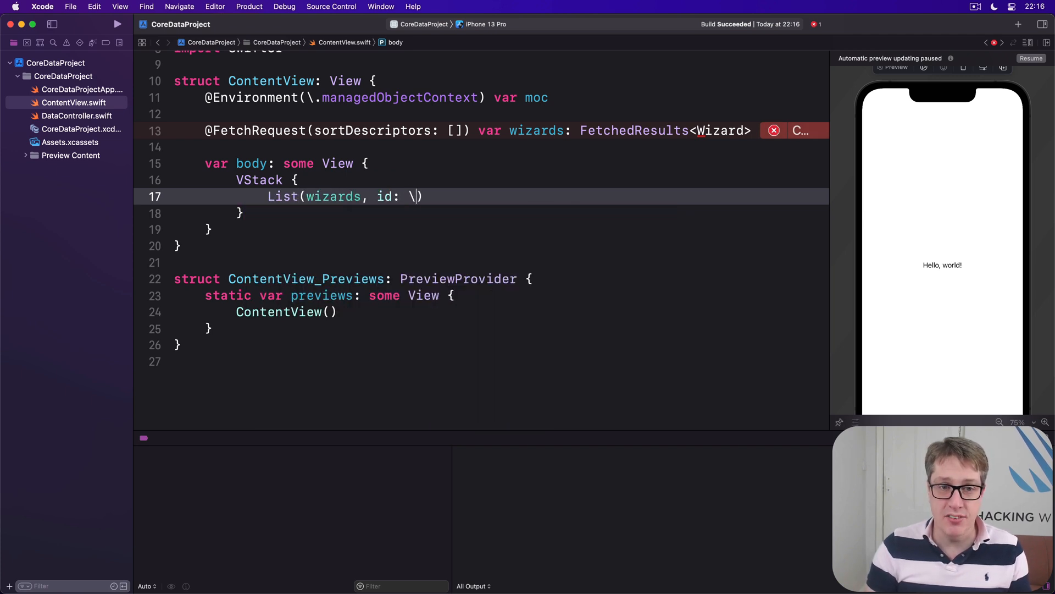
type("self")
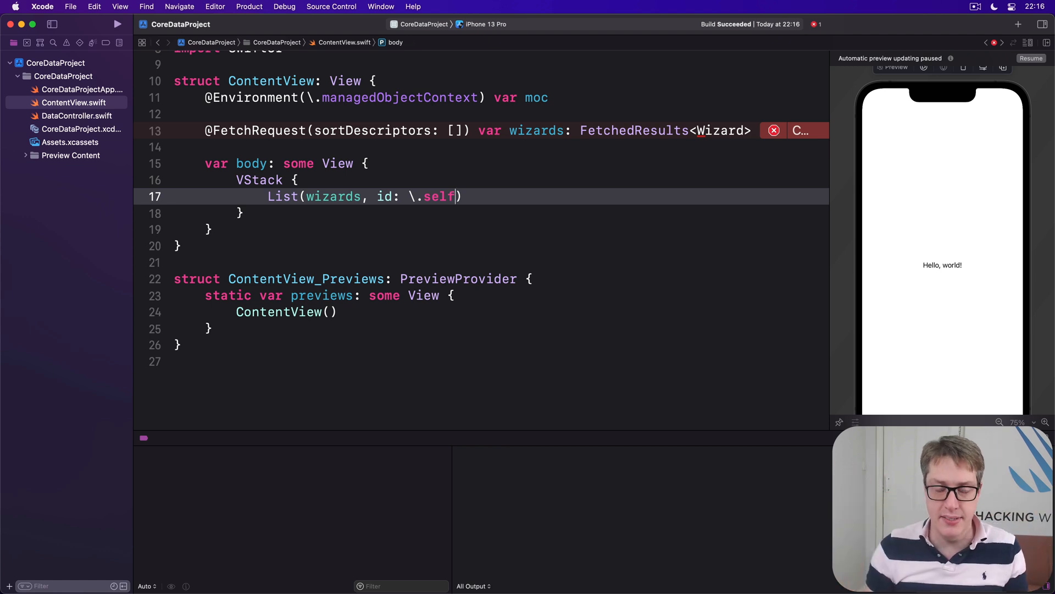
type("{ wizard in")
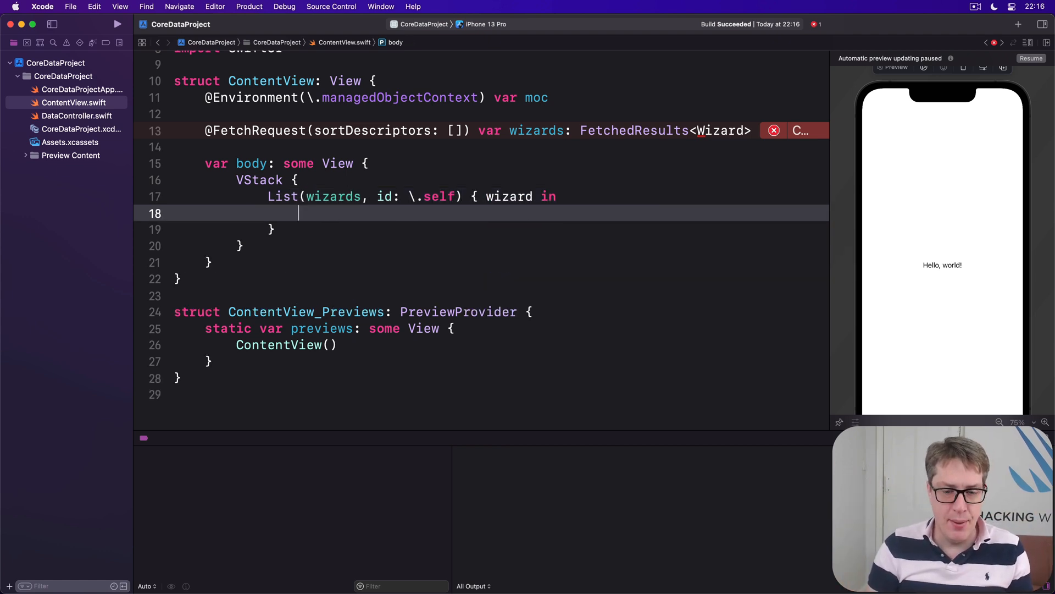
type("Text(wizard.name)")
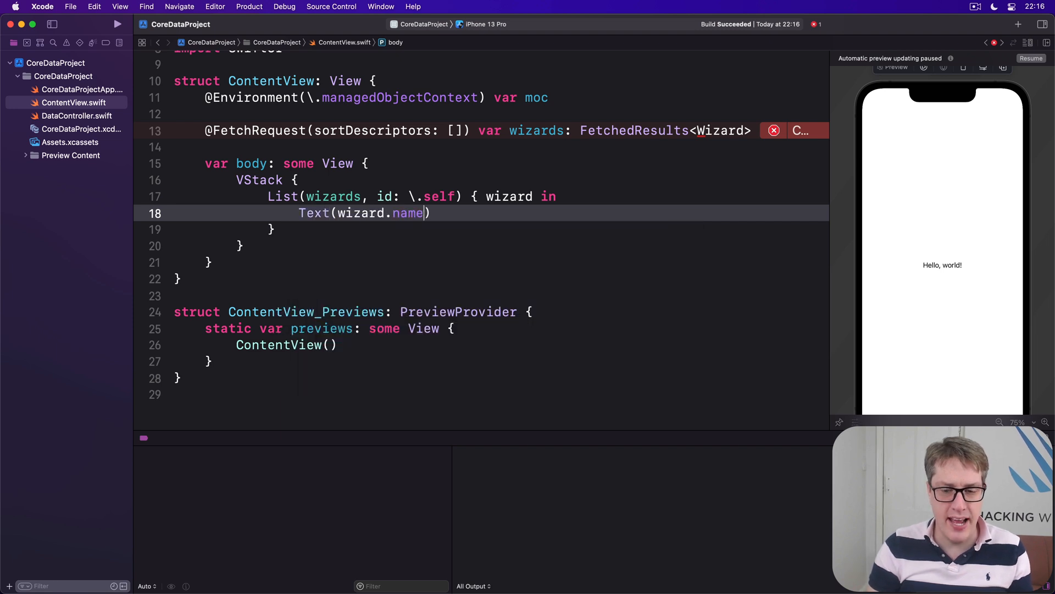
type("?? \"Unknown\"")
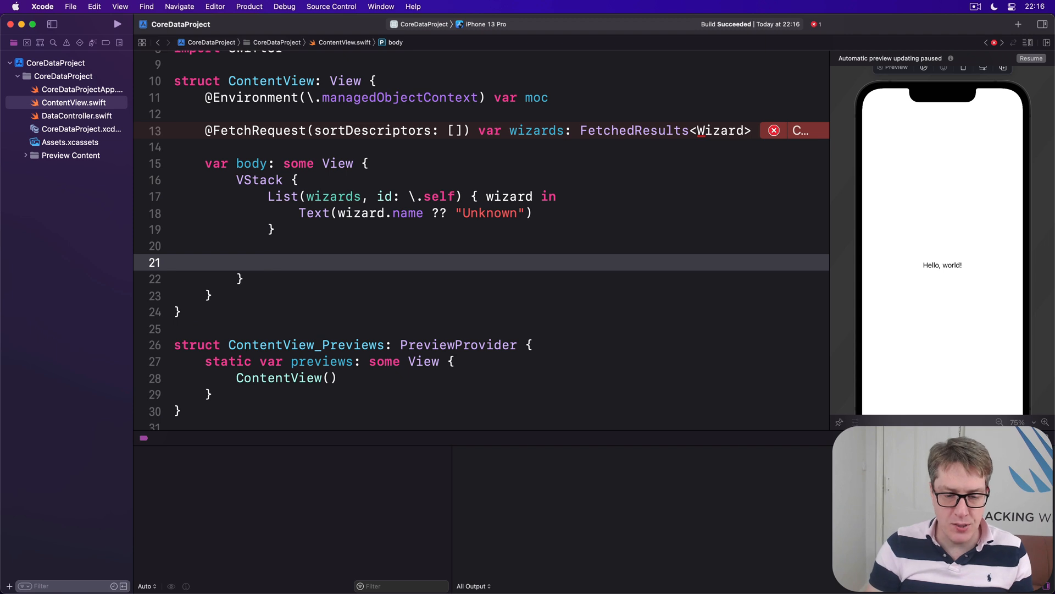
Add Button("Add") creating Wizard(context: moc) named "Harry Potter".
type("Button(\"Add\")")
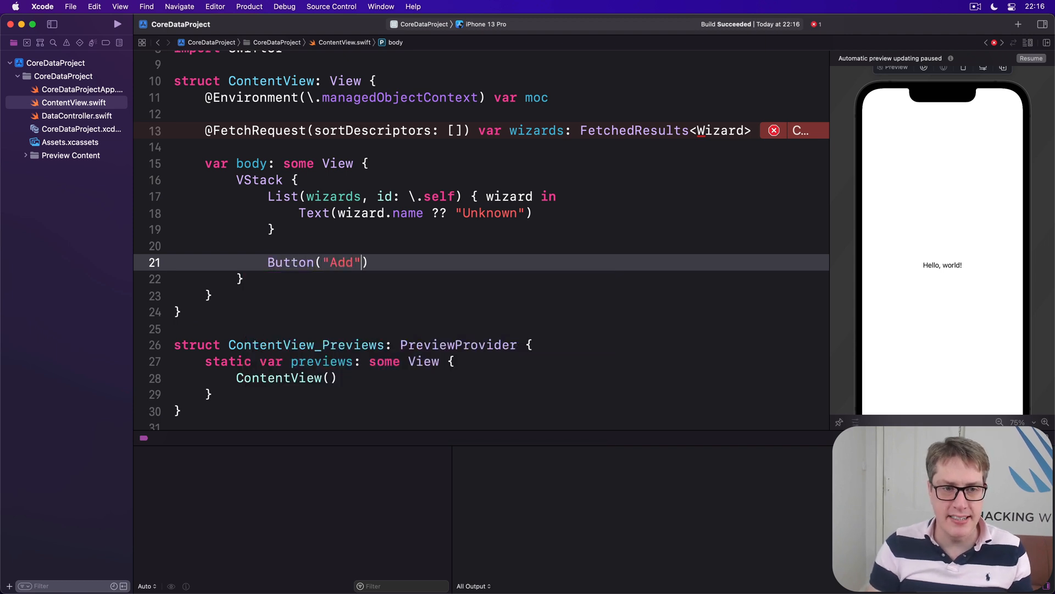
type("{")
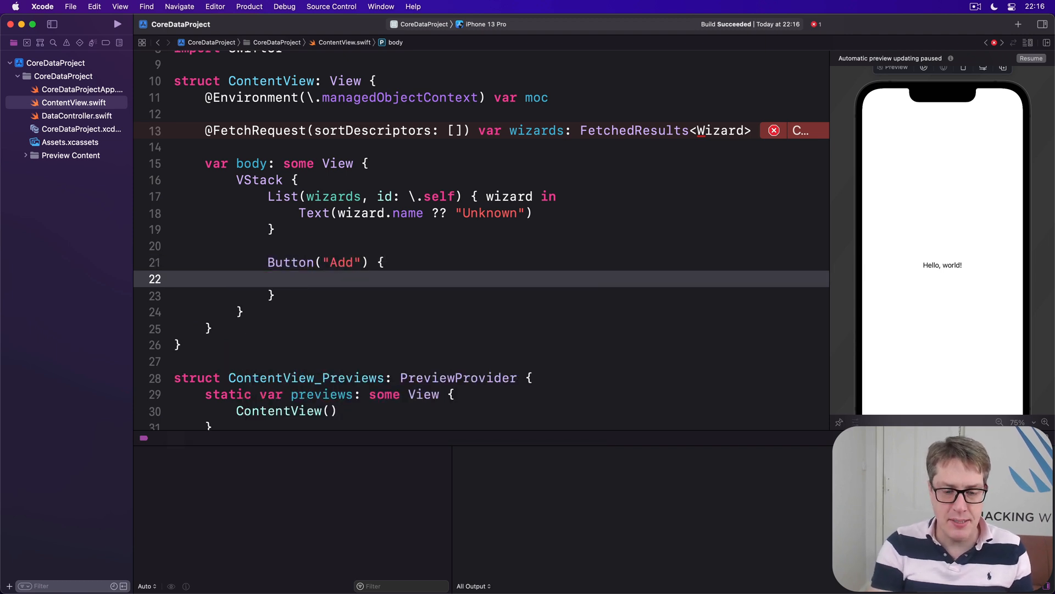
type("let wizard = W")
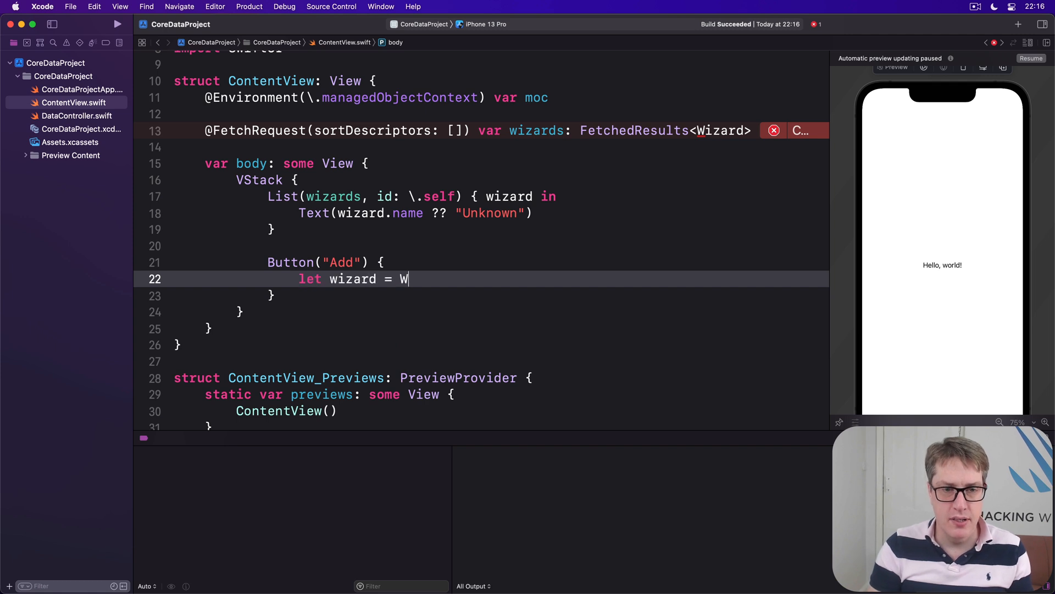
type("izard(conte")
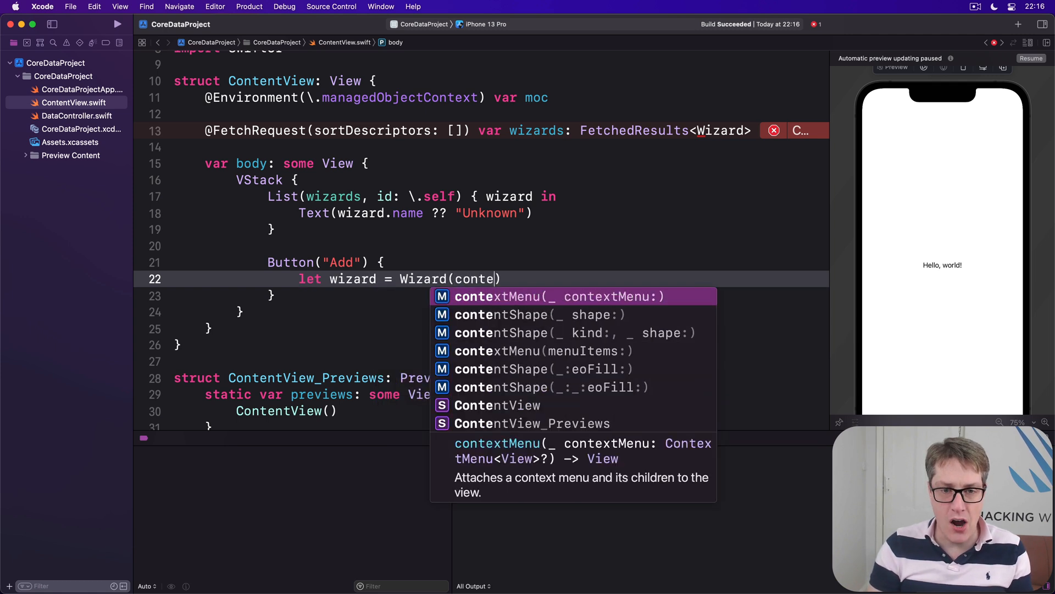
type("xt: moc)")
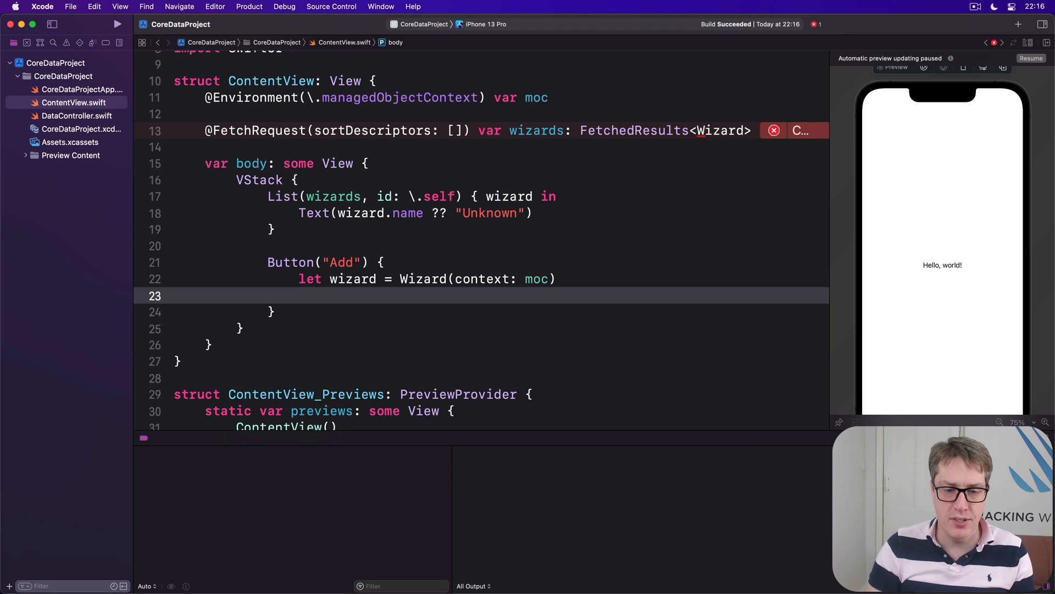
type("wizard.name = \"Harry Potter")
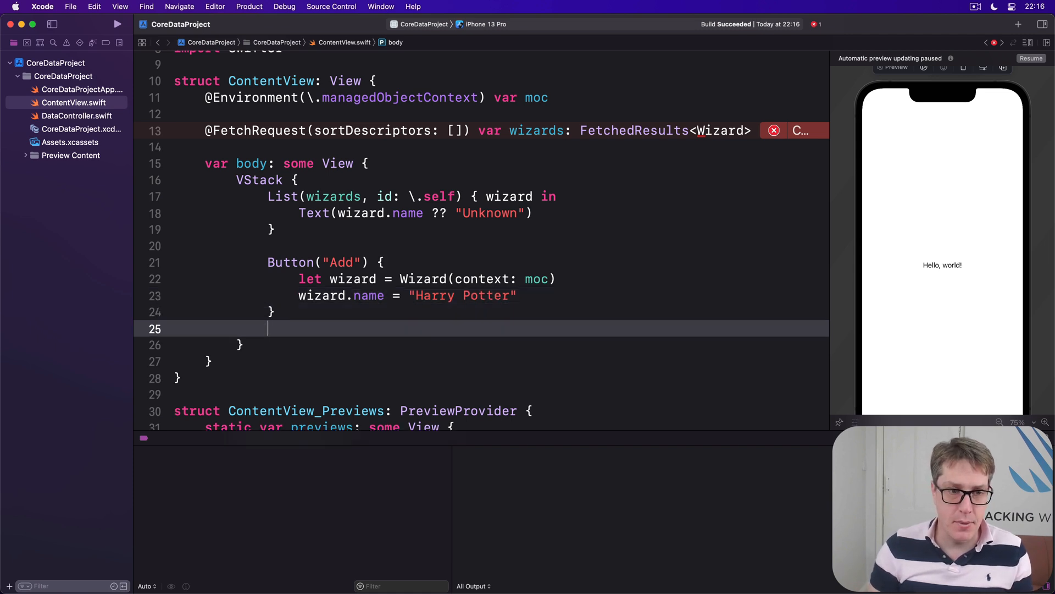
Write Button("Save") with do { try moc.save() } catch printing error.localizedDescription.
type("Button")
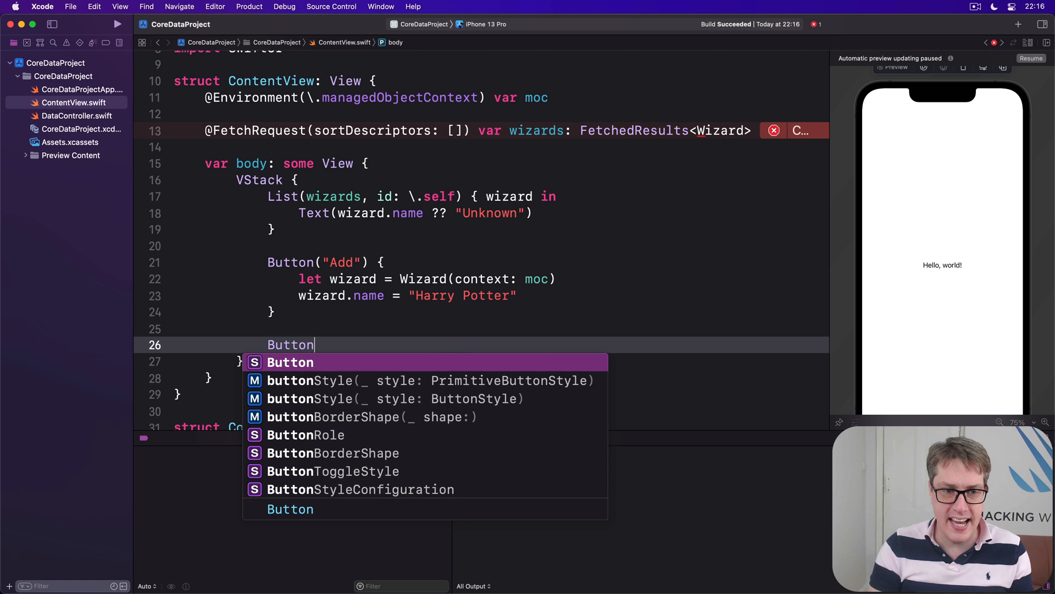
type("(\"Save\") {")
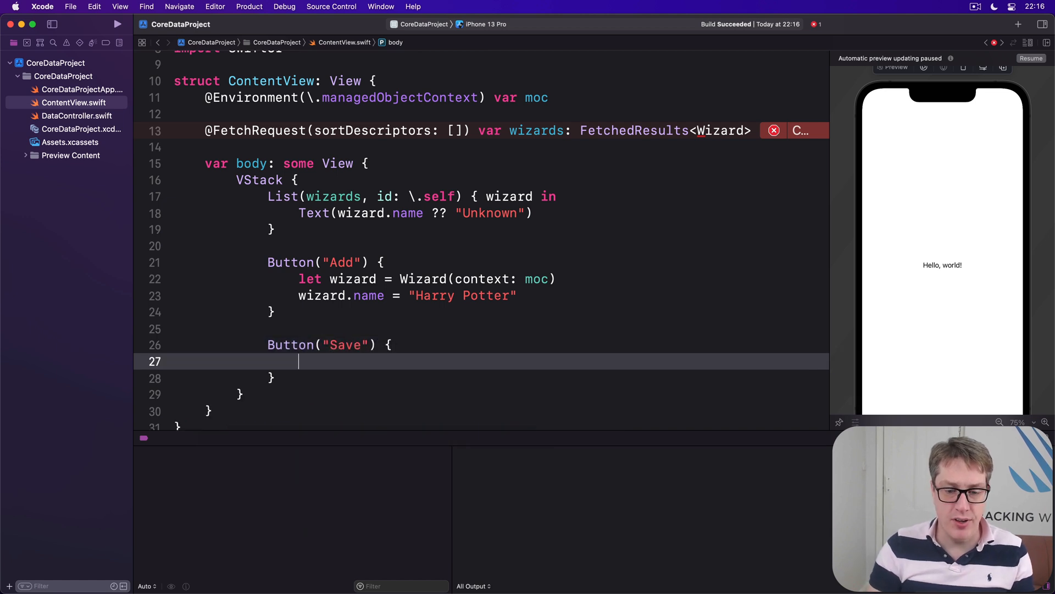
type("do {")
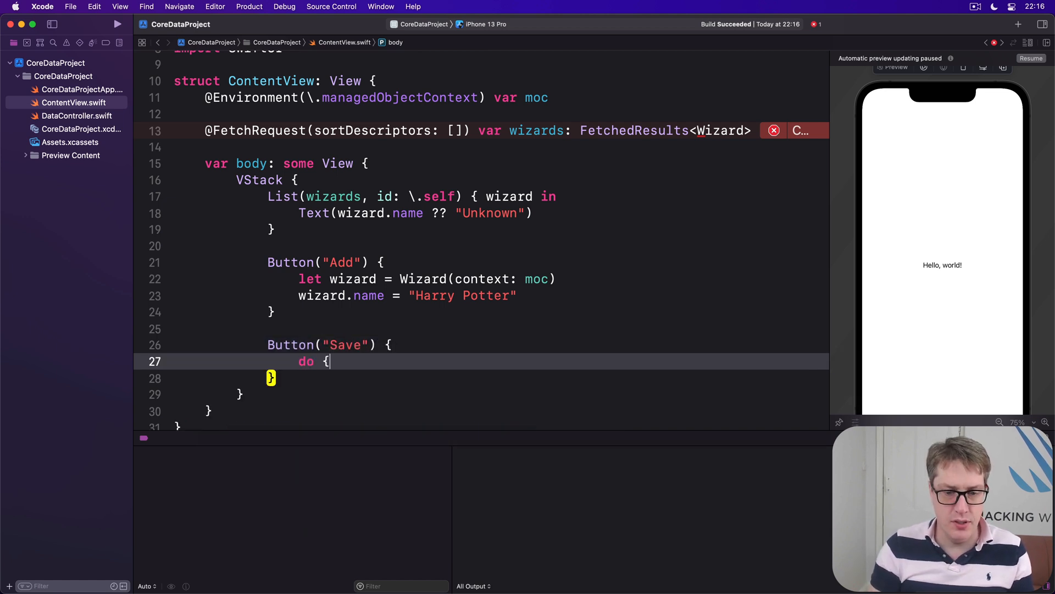
type("try moc.save(")
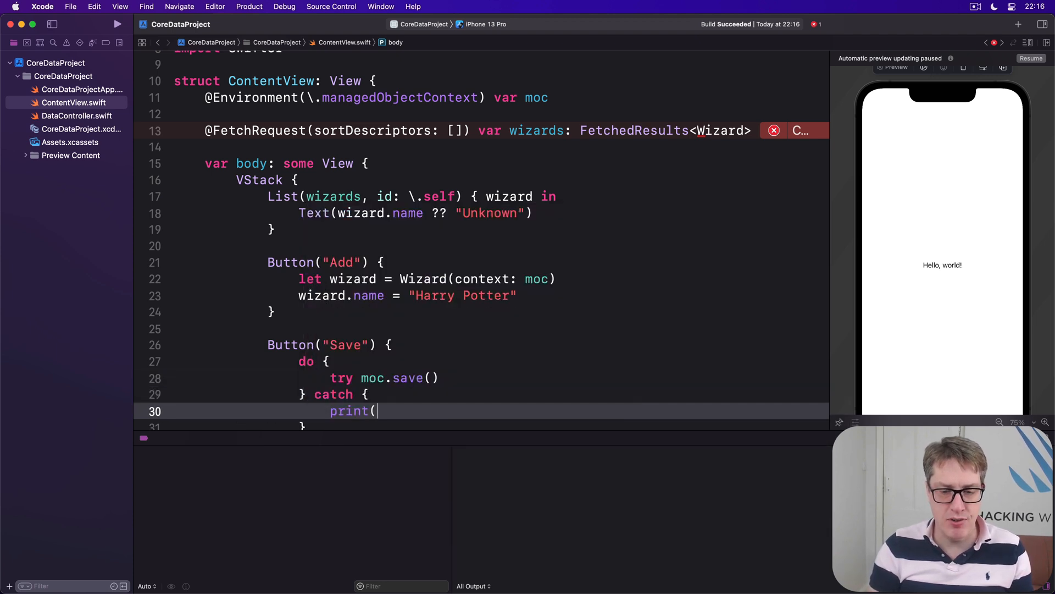
type("error.localizedDescription")
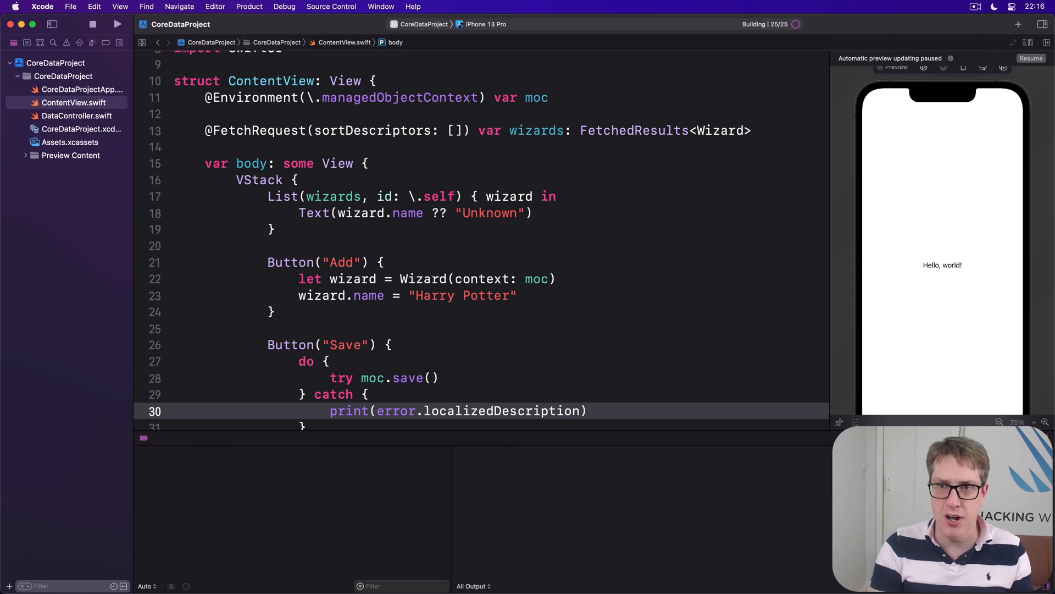
Run CoreDataProject on the iPhone 13 Pro simulator.
left_click(118, 24)
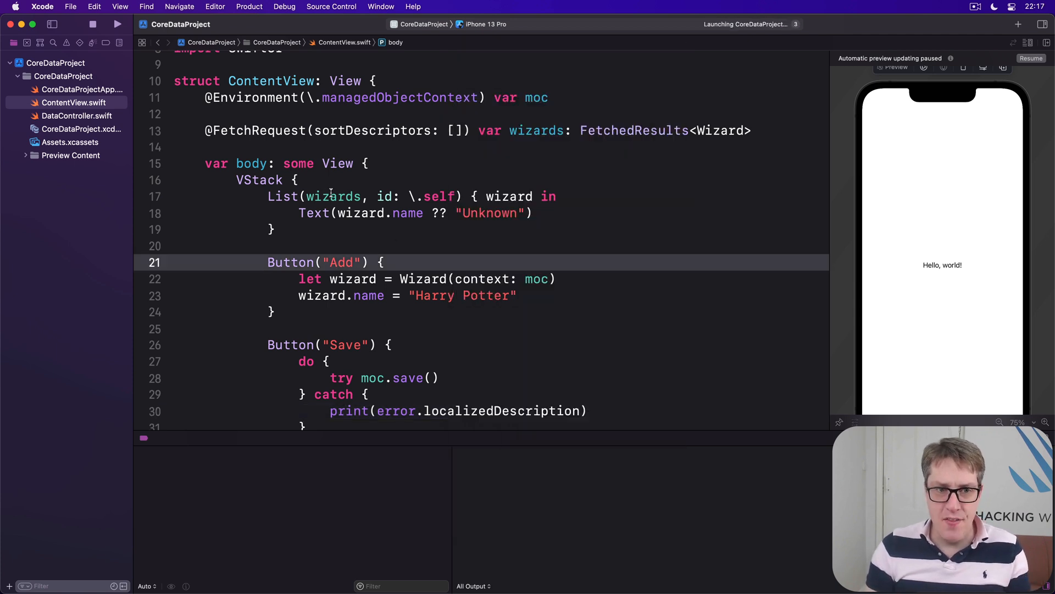
left_click_drag(269, 195, 274, 229)
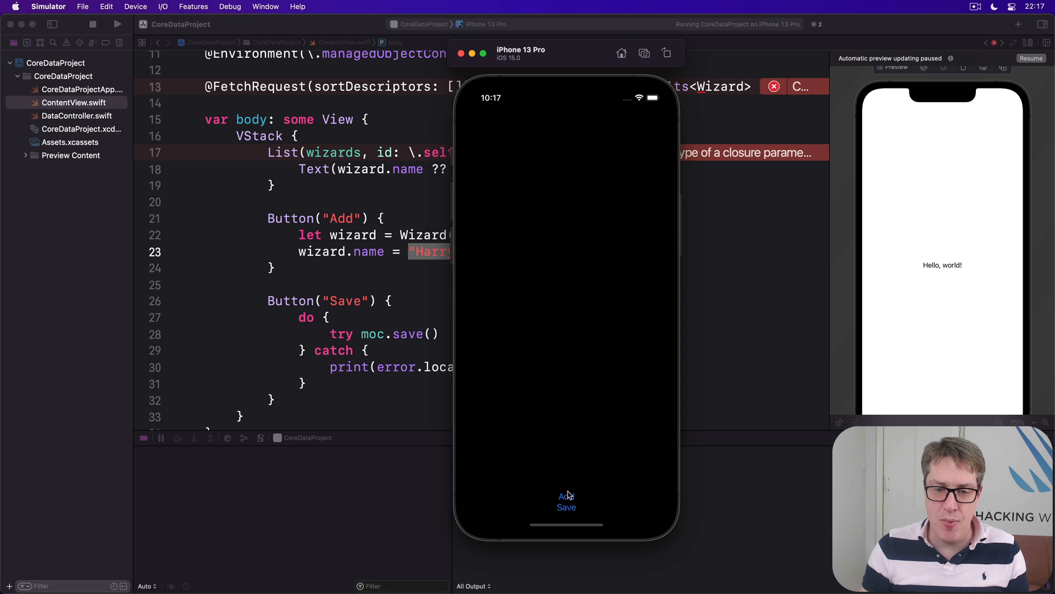
Tap Add repeatedly to fill the list with Harry Potter rows, then tap Save to see the error.
left_click(566, 497)
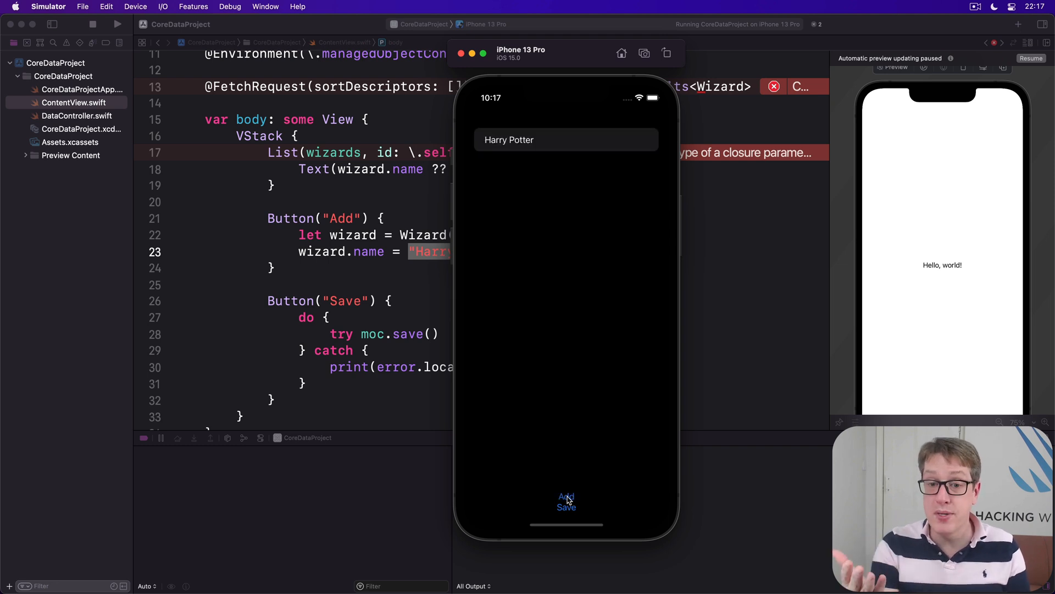
left_click(566, 497)
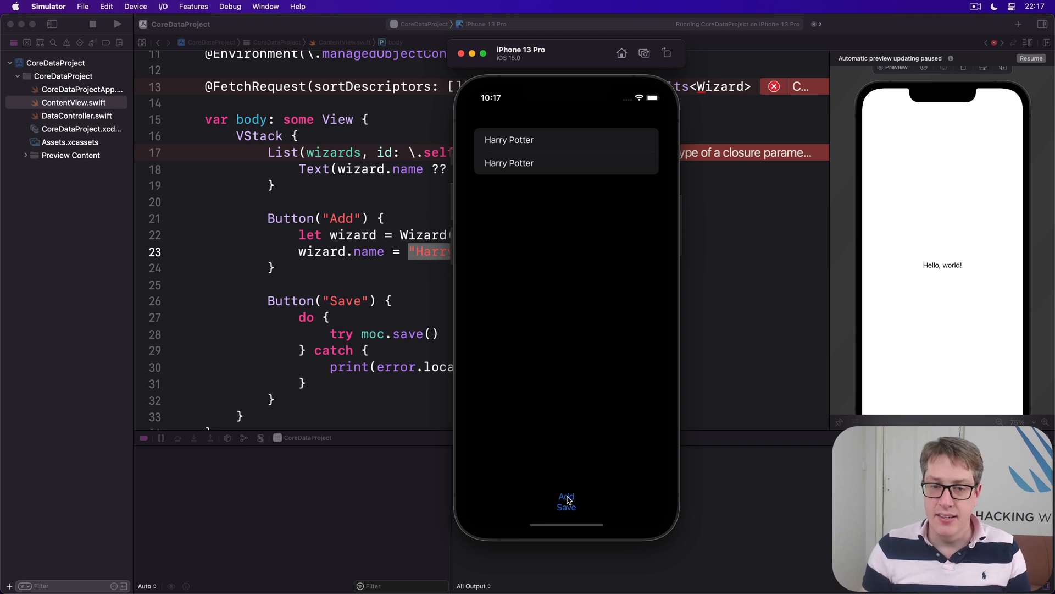
left_click(566, 497)
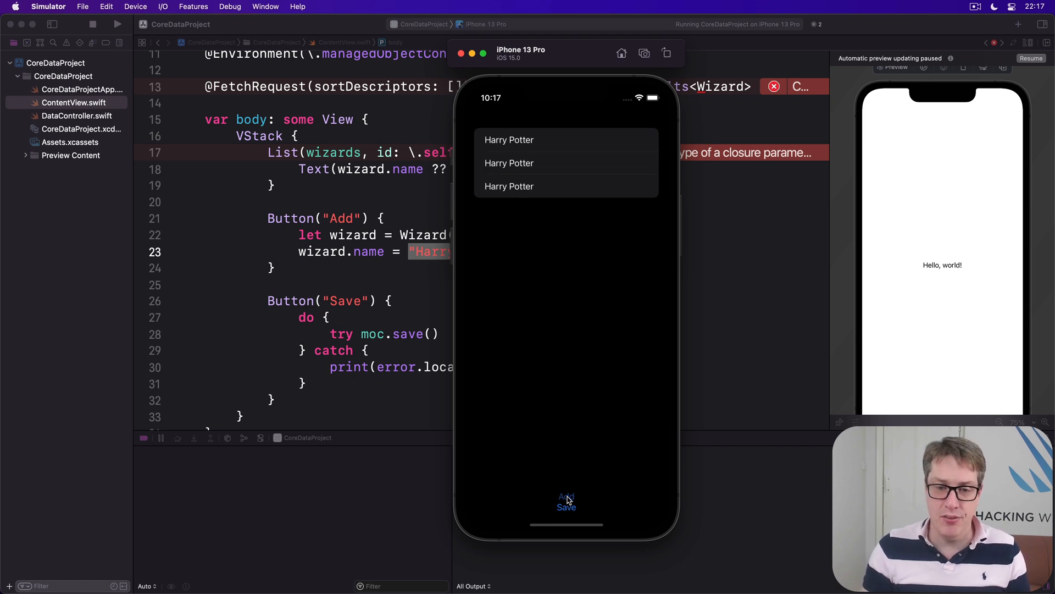
left_click(566, 497)
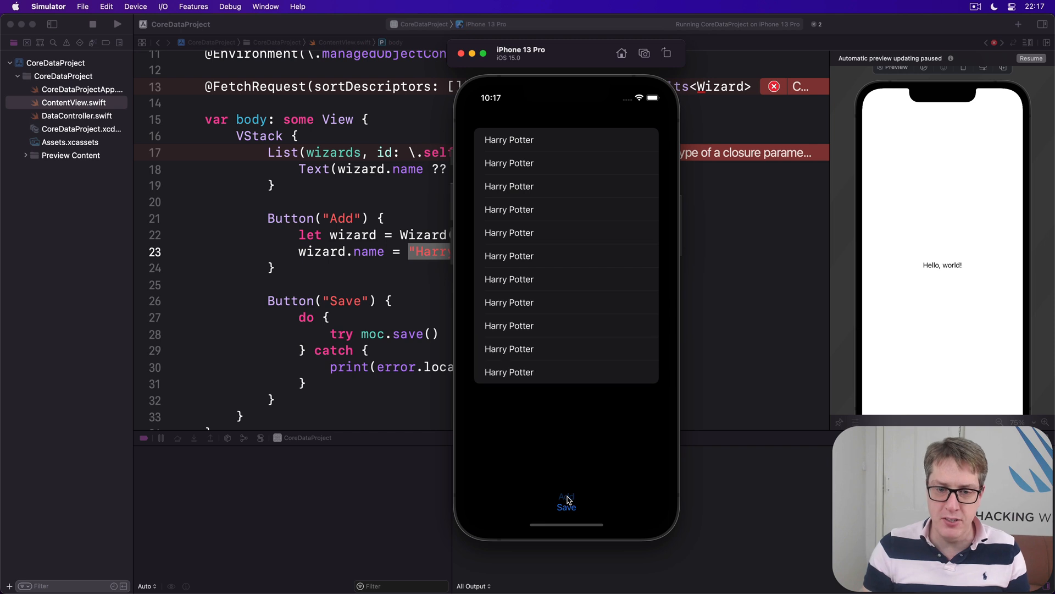
left_click(566, 497)
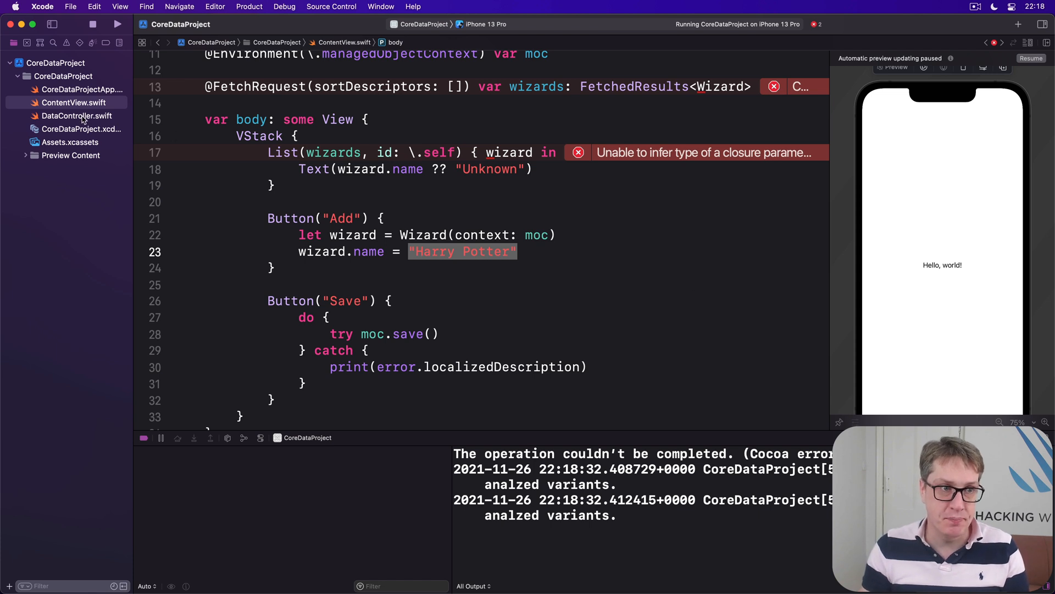
In DataController.swift, add return after printing the load error.
left_click(76, 116)
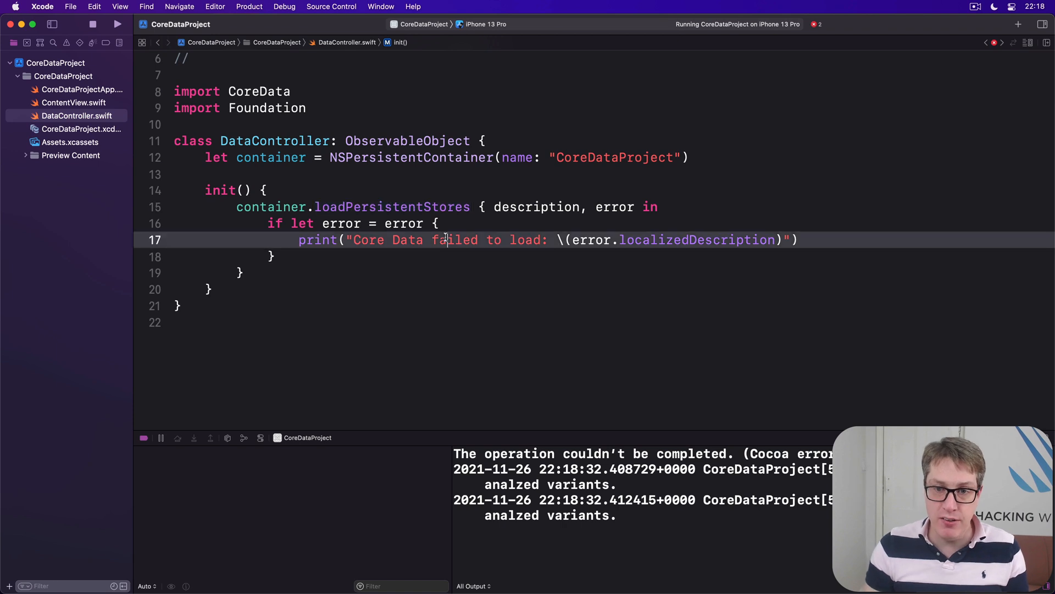
type("retiu")
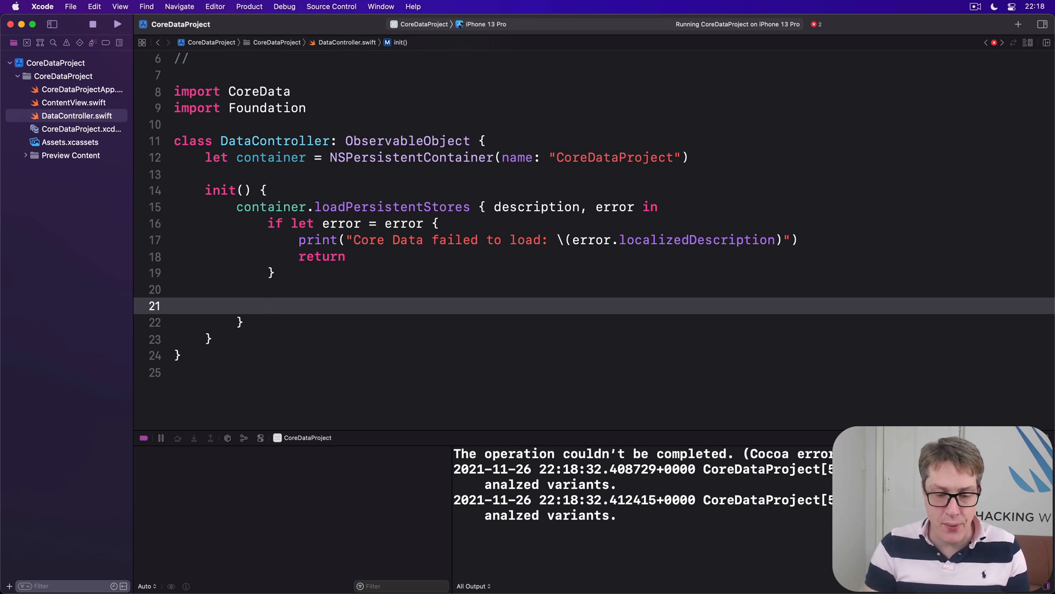
Set self.container.viewContext.mergePolicy = NSMergePolicy.mergeByPropertyObjectTrump and rerun the app.
type("self.container.viewContext")
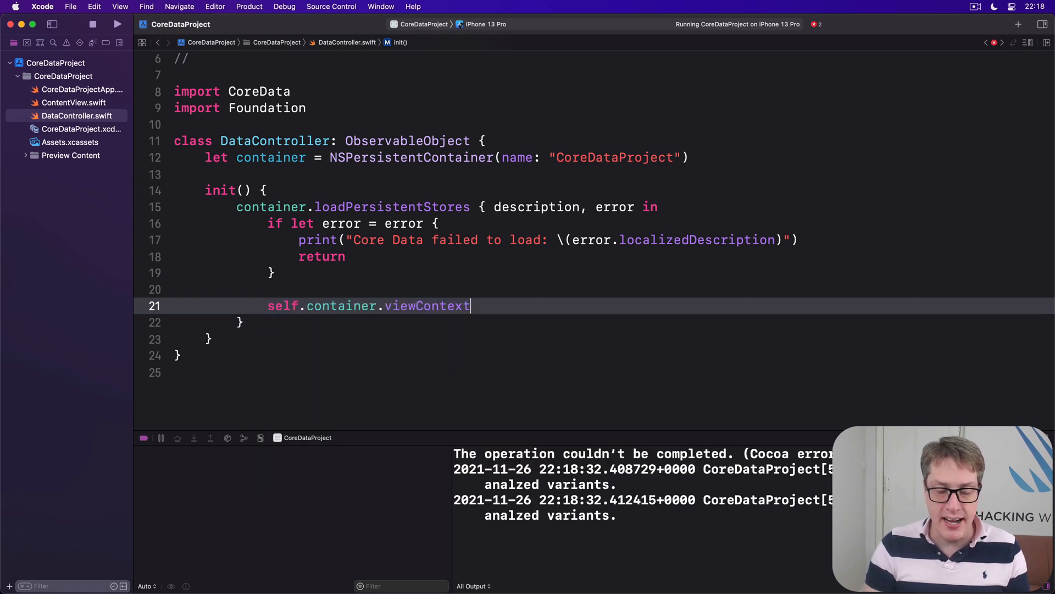
type(".mergePolicy =")
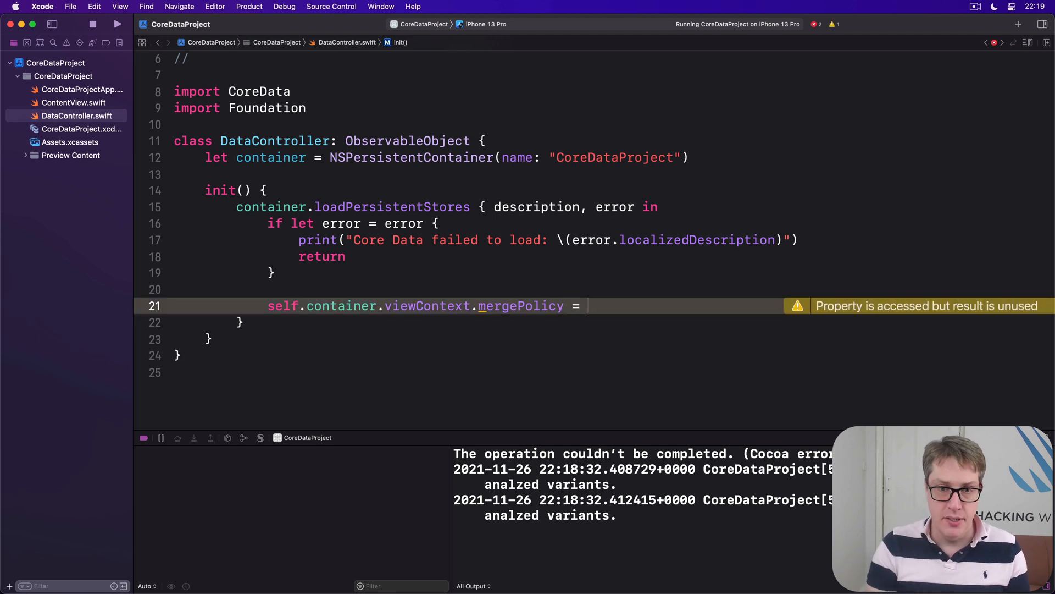
type("NSMergePolicy")
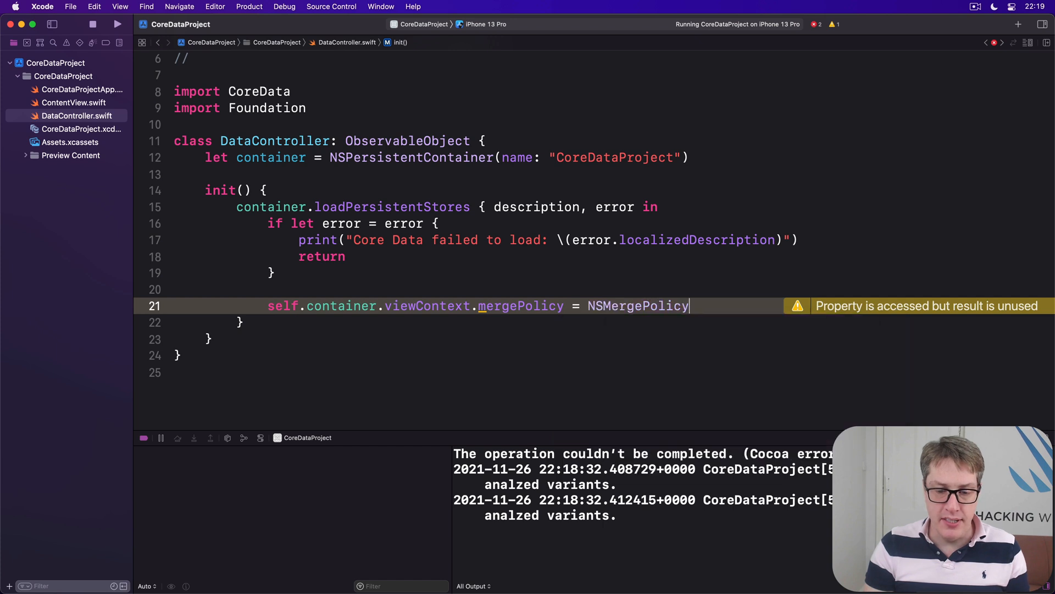
type(".mergeByPropertyObjectTrump")
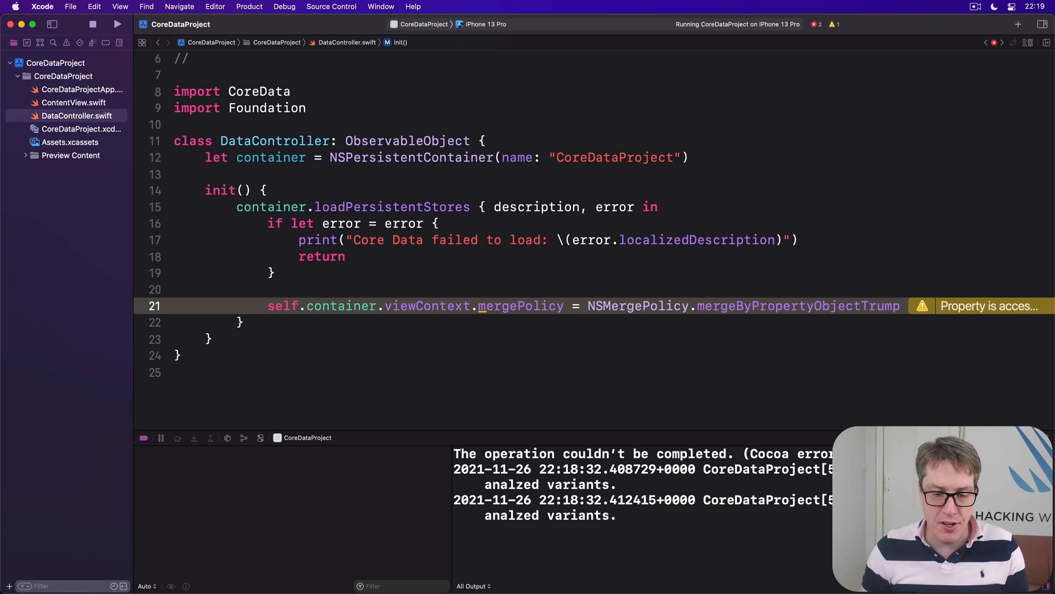
left_click(118, 24)
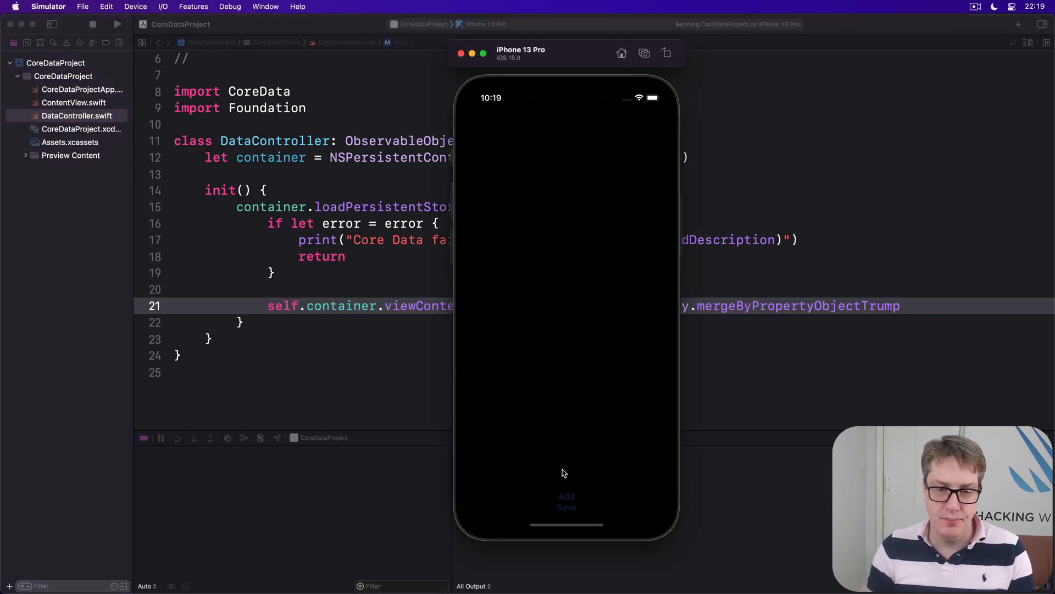
Tap Add several times, then Save so the Harry Potter duplicates collapse into one row.
left_click(566, 497)
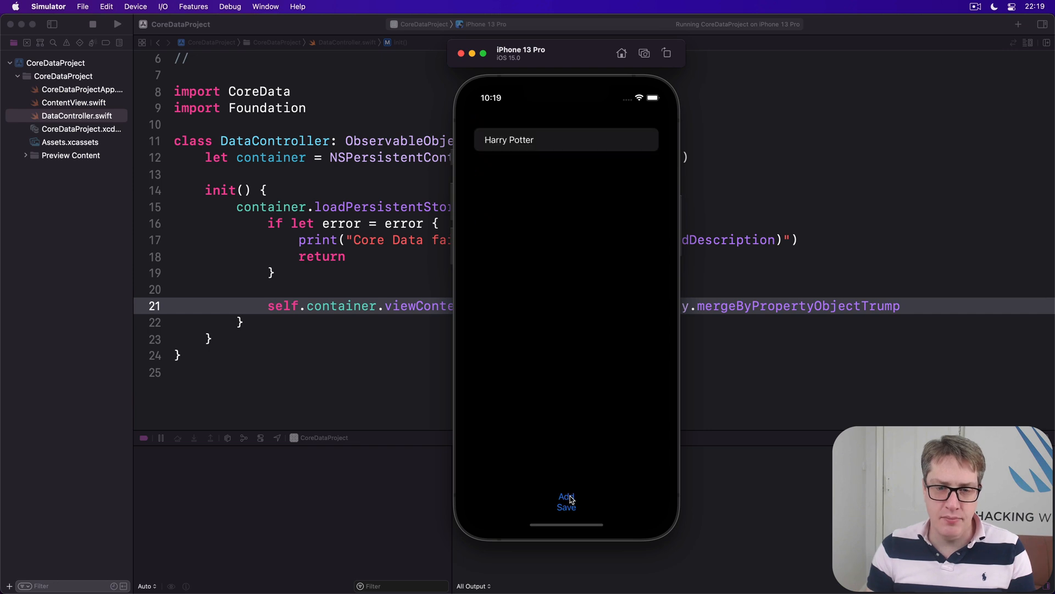
left_click(566, 497)
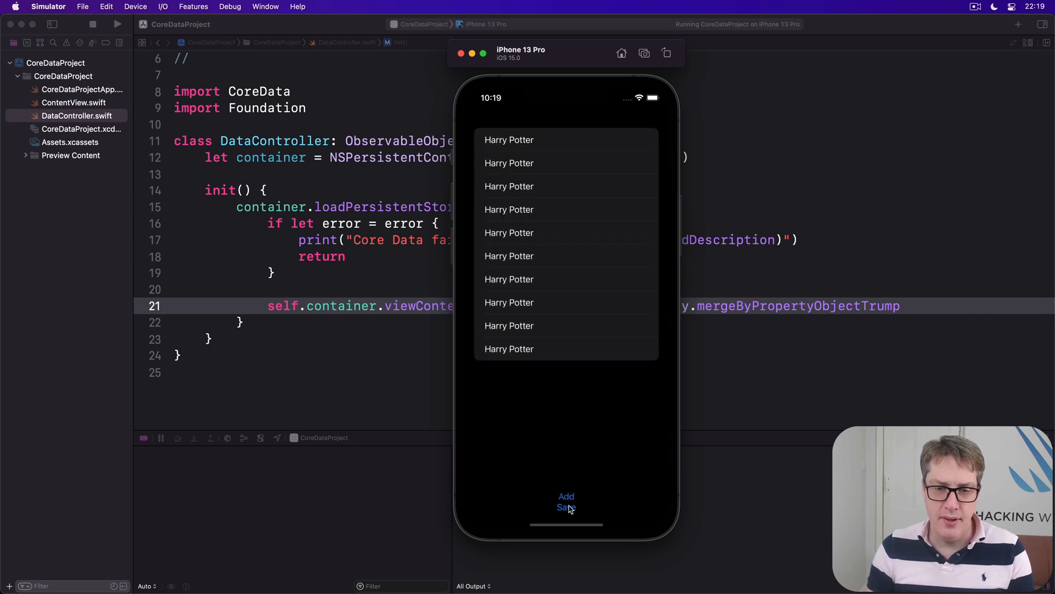
left_click(566, 506)
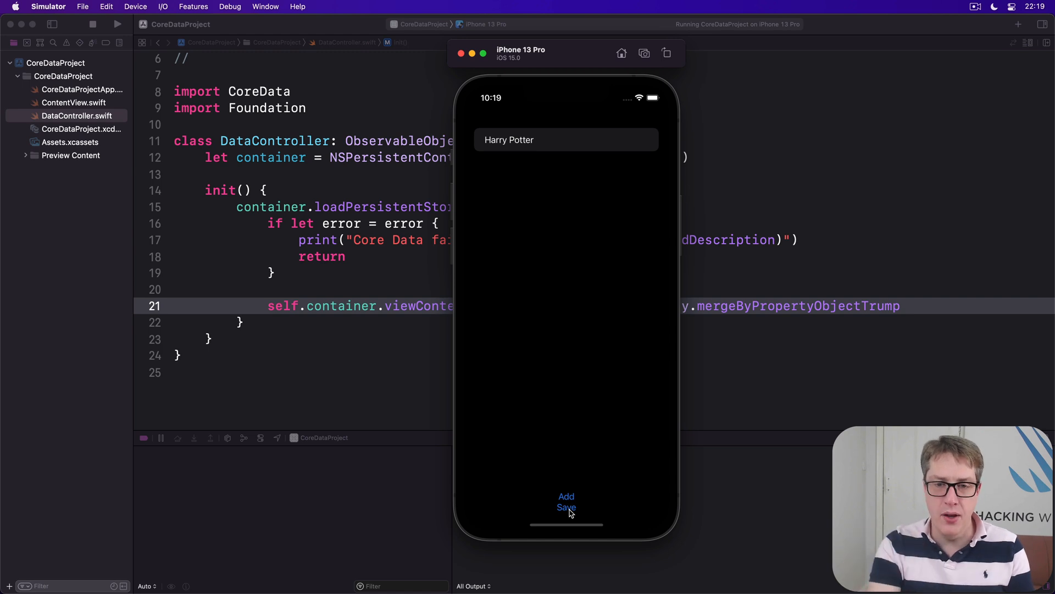
mouse_move(795, 377)
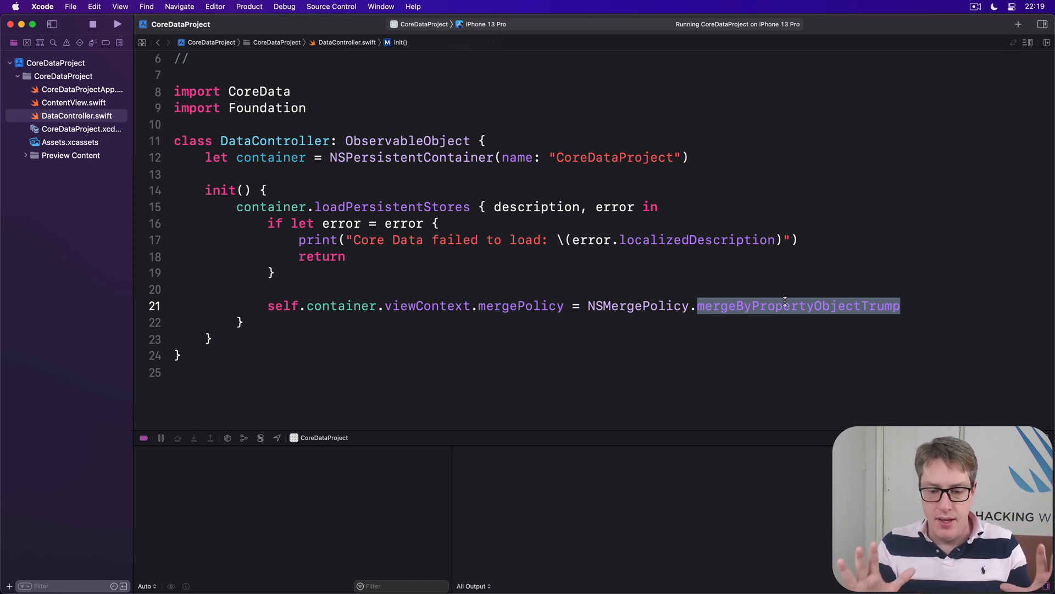
mouse_move(785, 305)
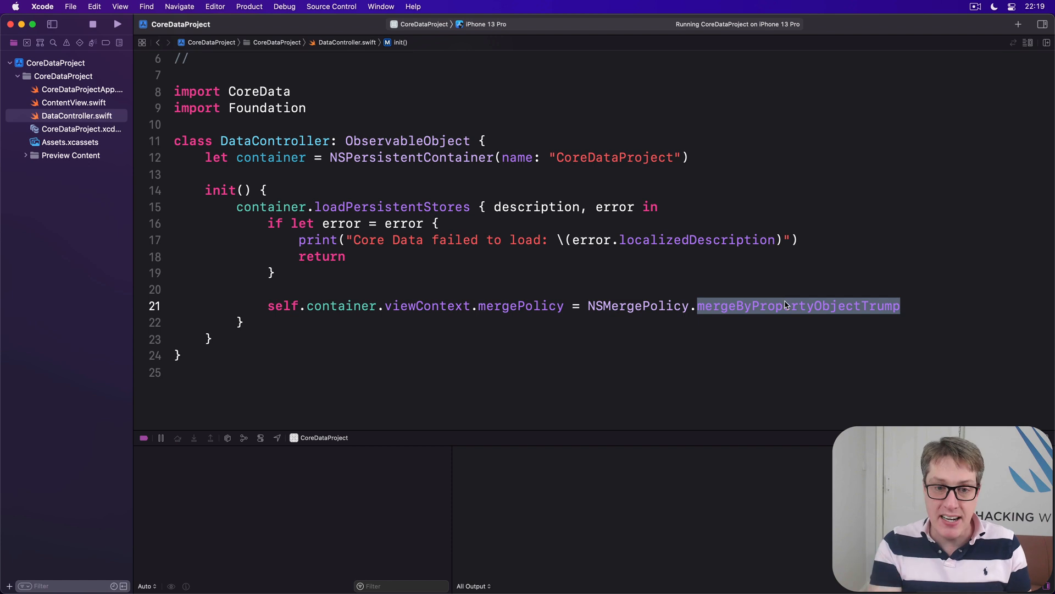